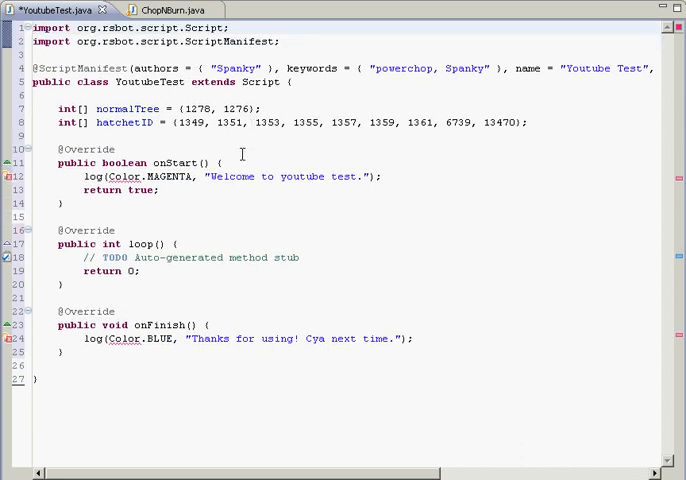
{"action": "mouse_move", "coordinate": [392, 188]}
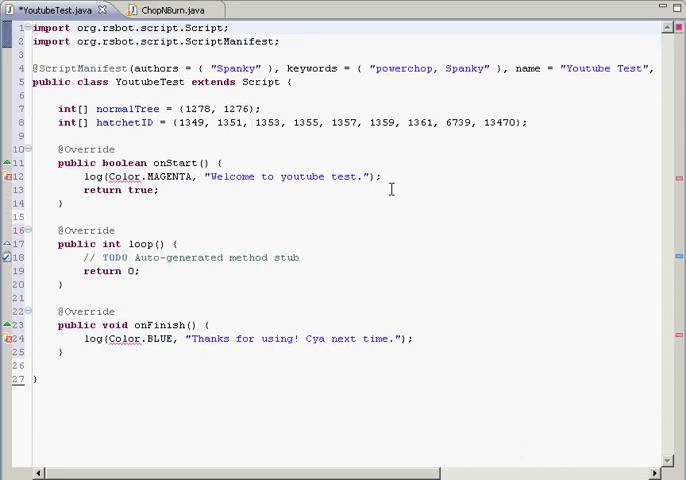
{"action": "mouse_move", "coordinate": [472, 180]}
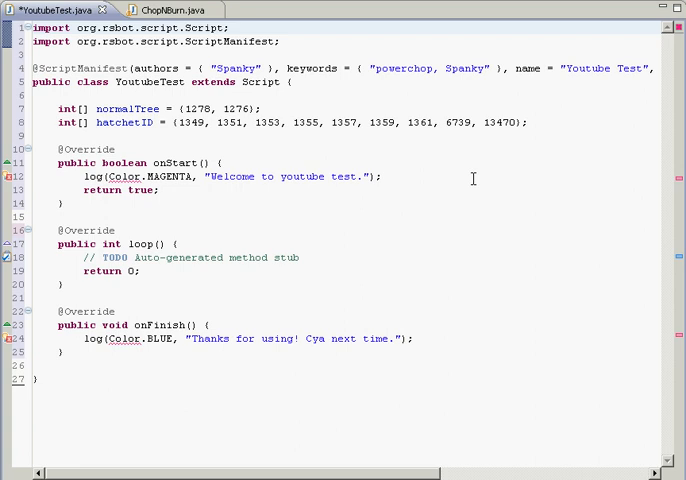
{"action": "mouse_move", "coordinate": [552, 136]}
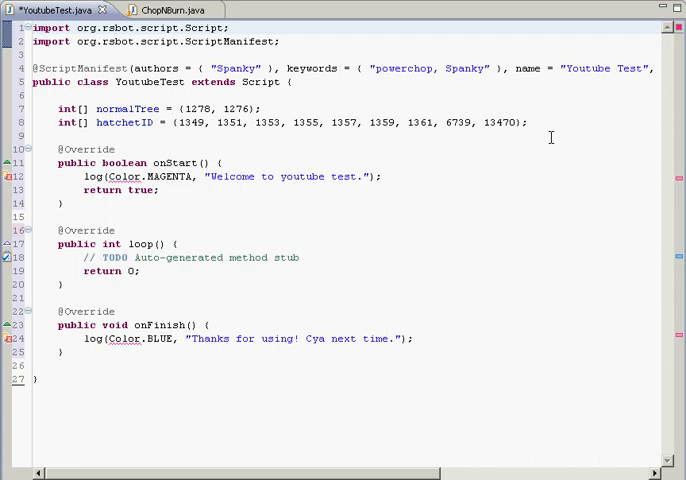
Step: Review the normalTree and hatchetID array declarations at the top of YoutubeTest.java
{"action": "left_click_drag", "start_coordinate": [58, 108], "coordinate": [528, 122]}
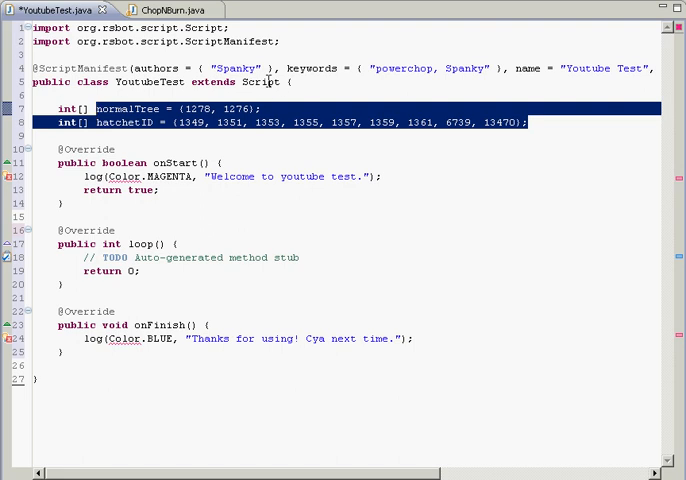
{"action": "left_click", "coordinate": [108, 108]}
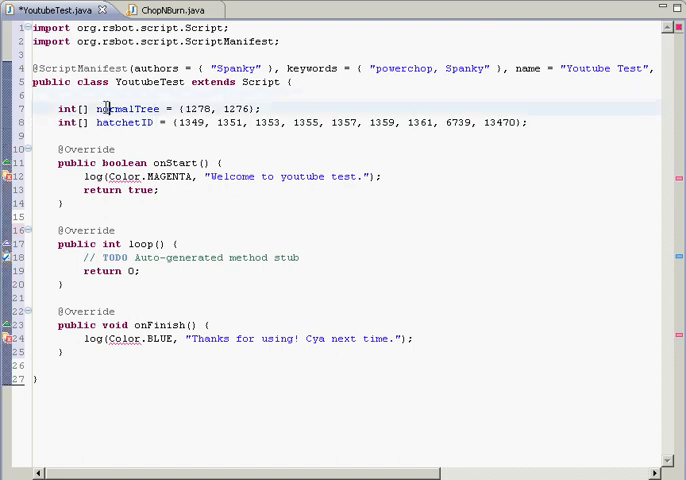
{"action": "double_click", "coordinate": [128, 108]}
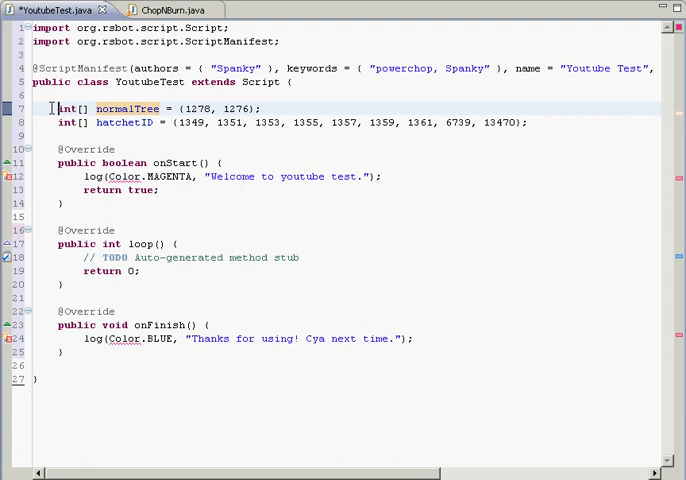
{"action": "double_click", "coordinate": [66, 108]}
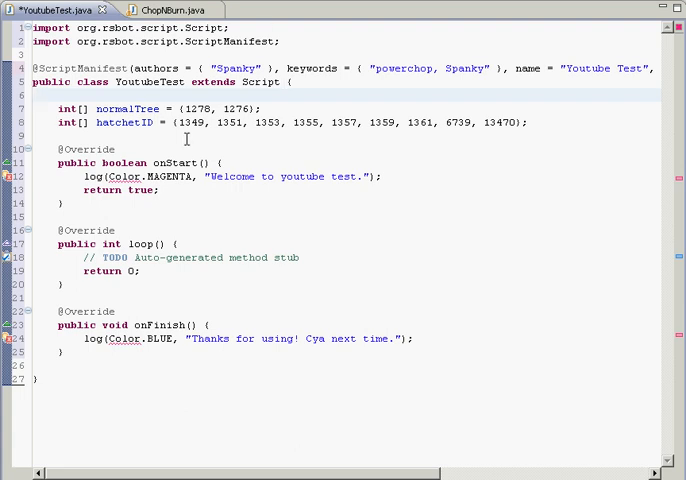
{"action": "mouse_move", "coordinate": [190, 112]}
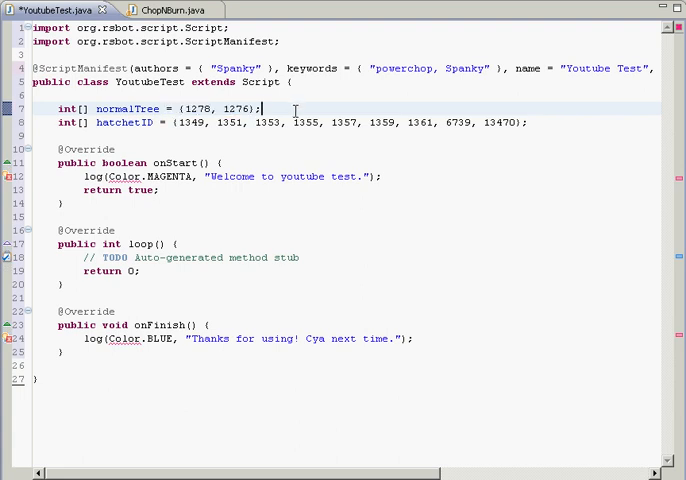
{"action": "mouse_move", "coordinate": [402, 110]}
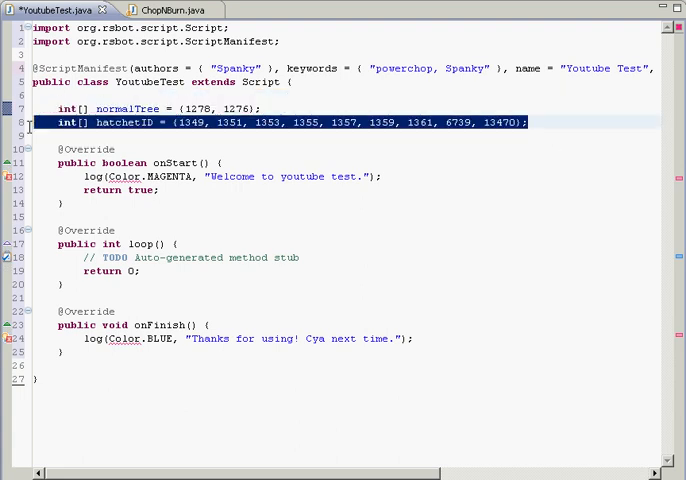
Step: Review the onStart welcome log line and import java.awt.Color via the quick fix
{"action": "left_click", "coordinate": [294, 96]}
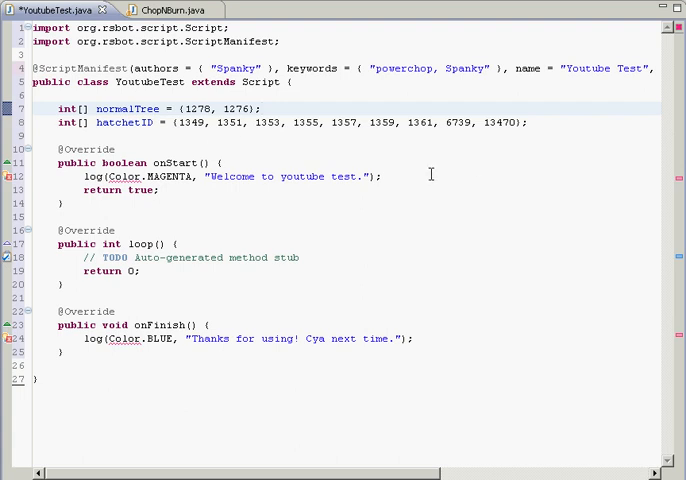
{"action": "triple_click", "coordinate": [230, 176]}
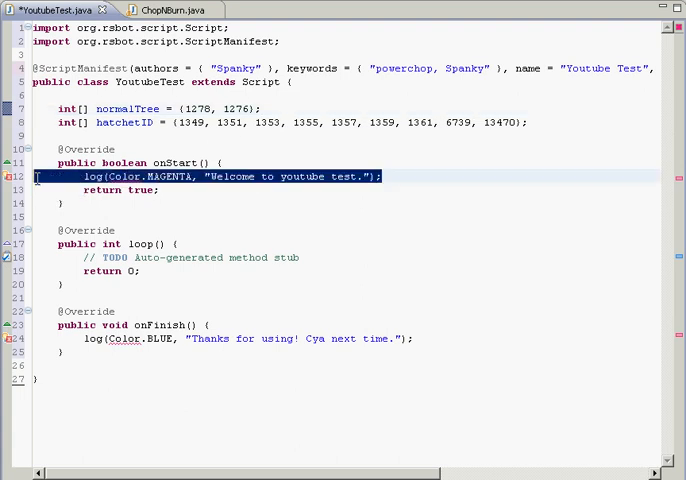
{"action": "left_click", "coordinate": [78, 188]}
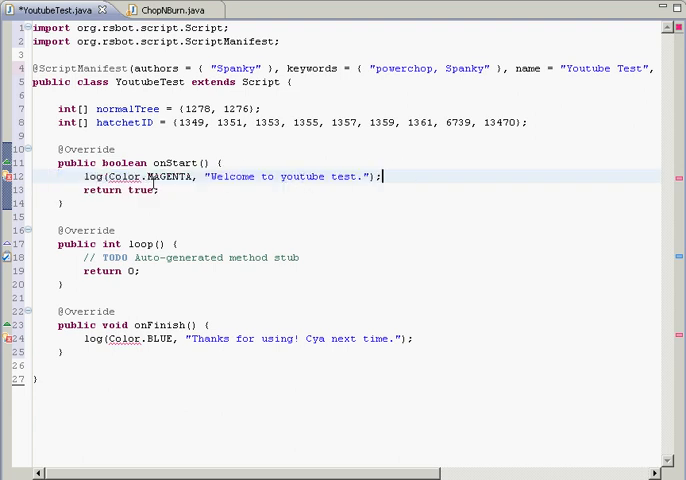
{"action": "mouse_move", "coordinate": [520, 256]}
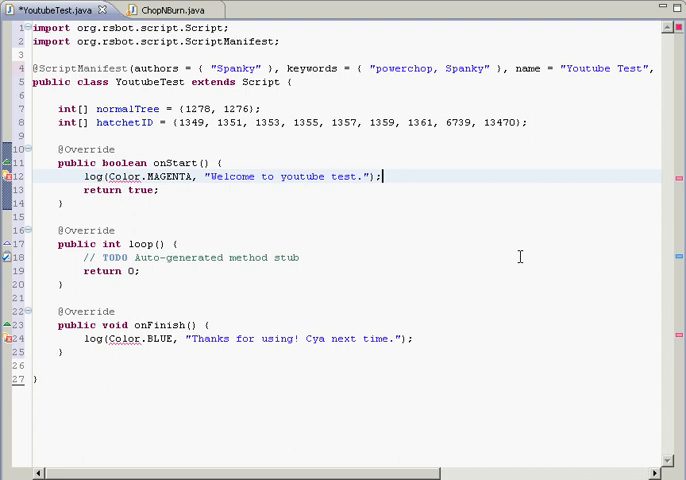
{"action": "mouse_move", "coordinate": [332, 152]}
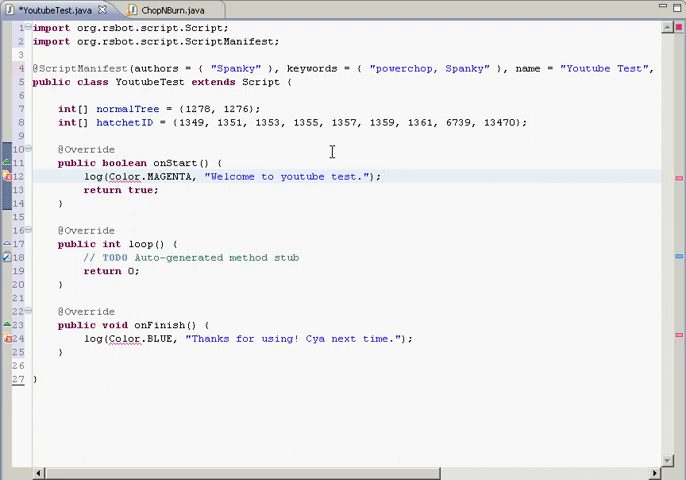
{"action": "mouse_move", "coordinate": [132, 184]}
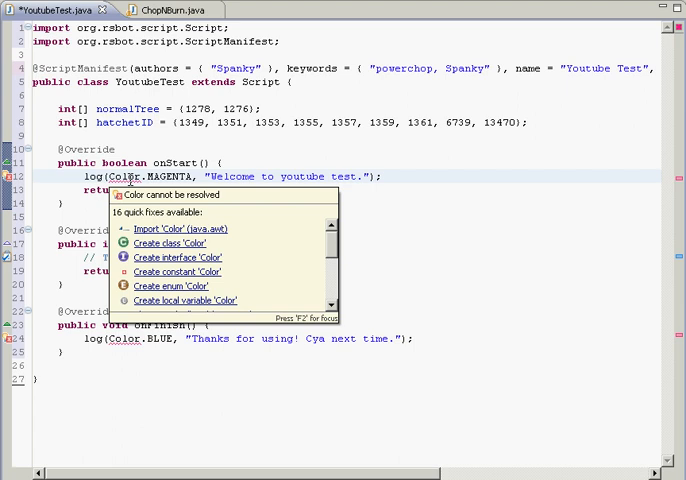
{"action": "mouse_move", "coordinate": [182, 232]}
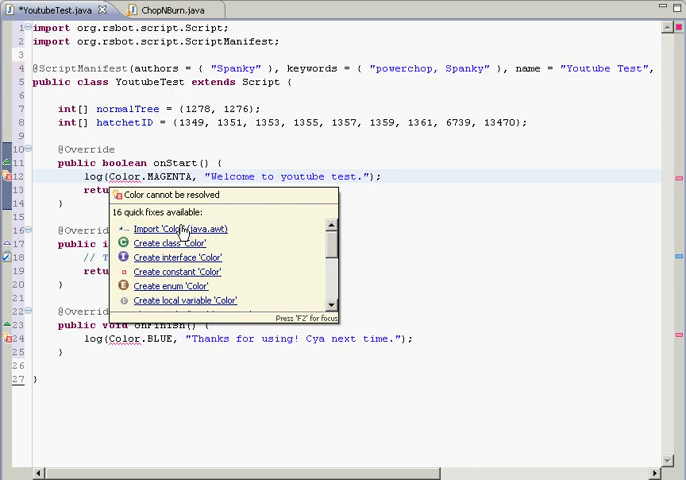
{"action": "mouse_move", "coordinate": [220, 240]}
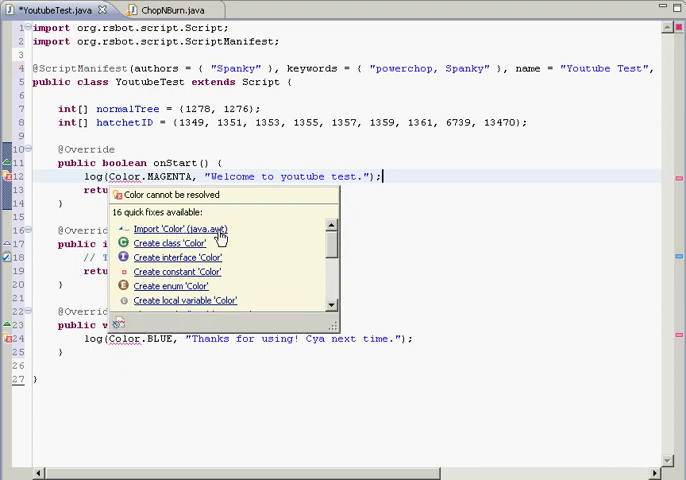
{"action": "left_click", "coordinate": [172, 228]}
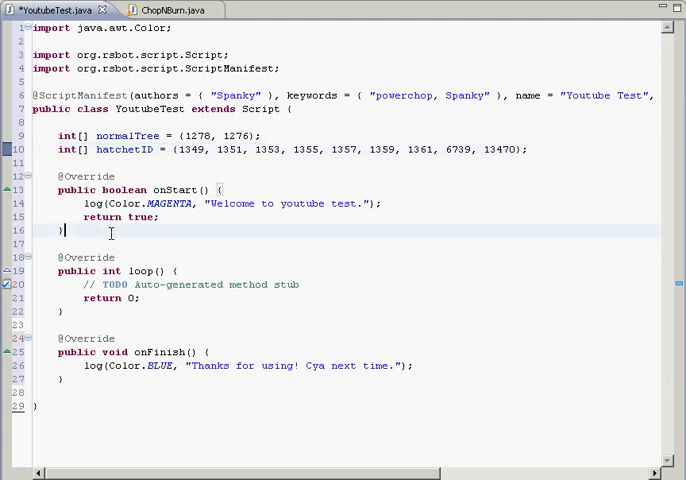
Step: Declare a new private void chop() method below onStart
{"action": "key", "text": "Enter"}
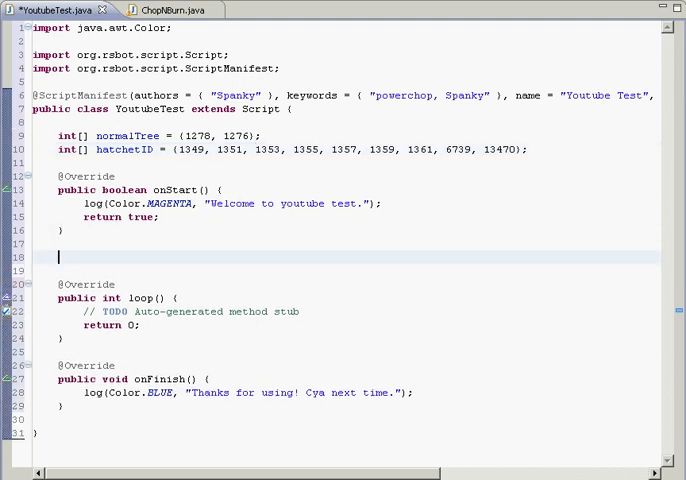
{"action": "type", "text": "private void c"}
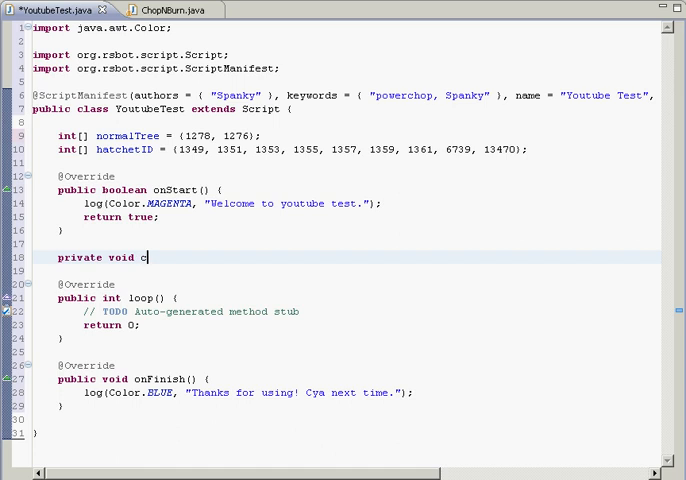
{"action": "type", "text": "hop()"}
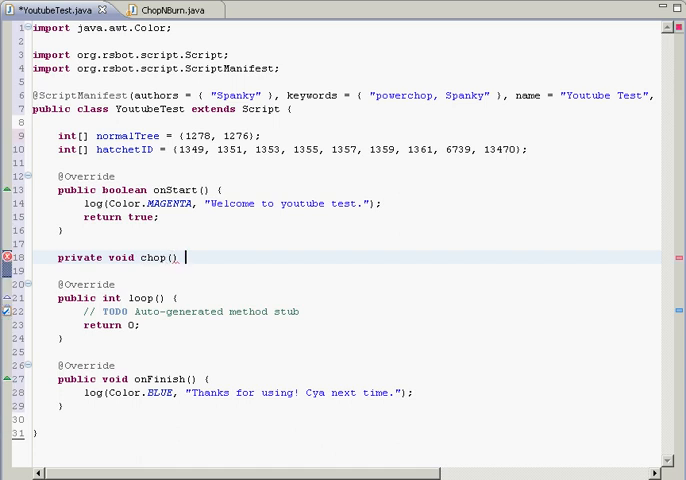
{"action": "type", "text": "{"}
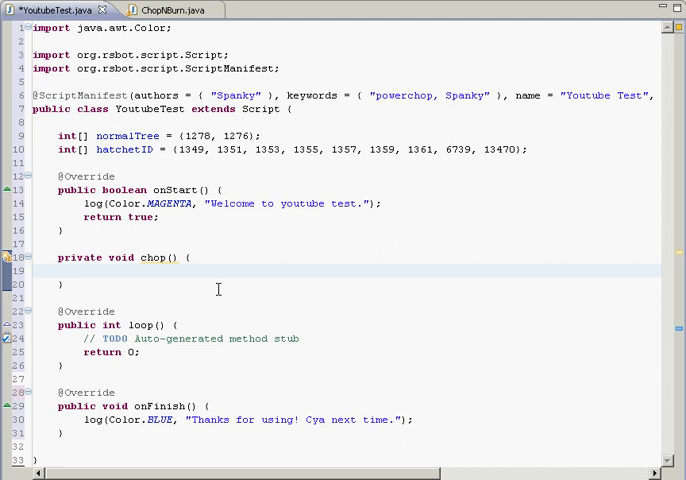
Step: Store objects.getNearest(normalTree) in an RSObject variable named tree
{"action": "type", "text": "RSObject"}
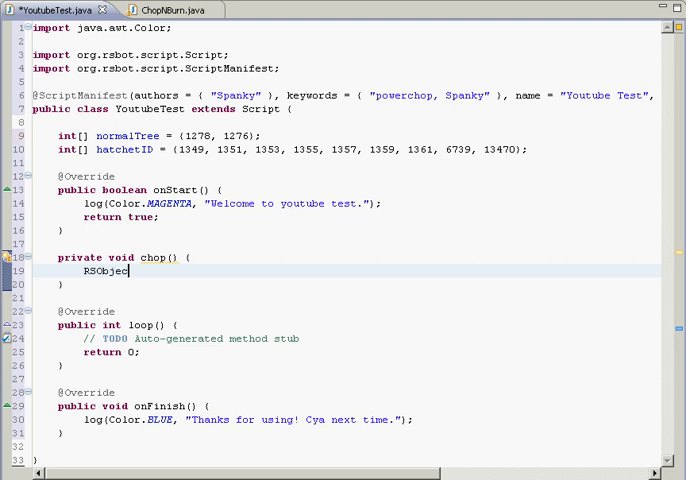
{"action": "type", "text": "tree"}
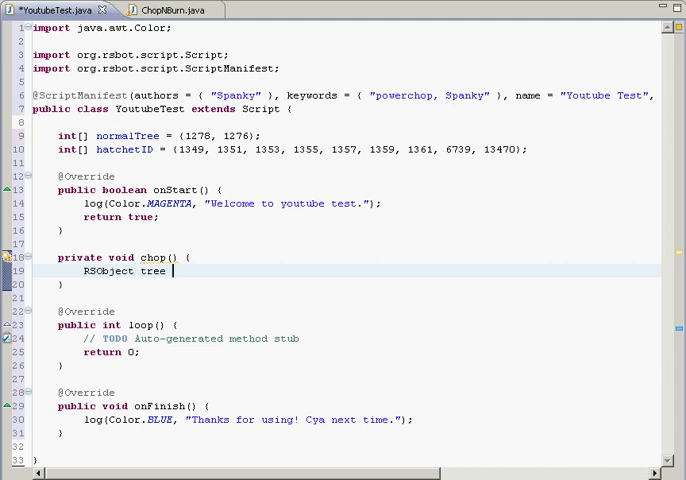
{"action": "type", "text": "= objects"}
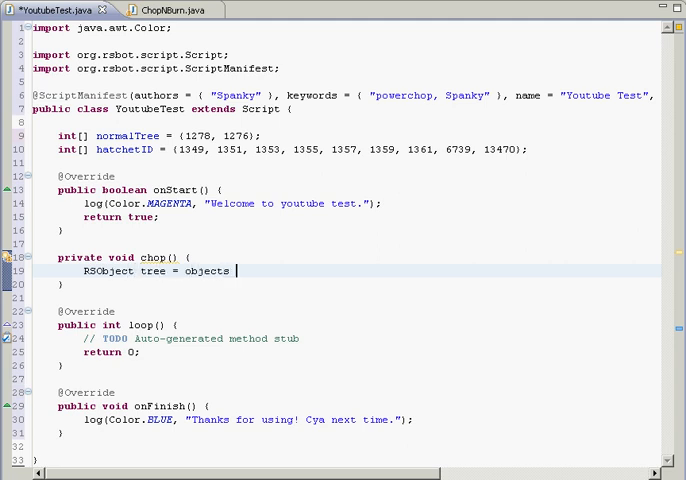
{"action": "type", "text": ".getNearest(arg0"}
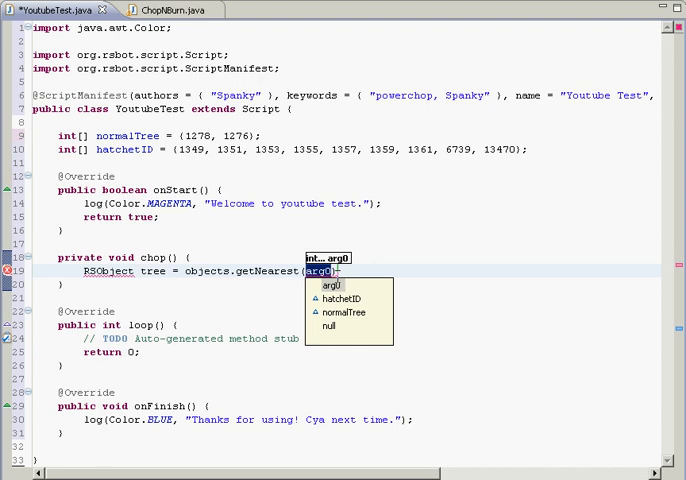
{"action": "mouse_move", "coordinate": [360, 326]}
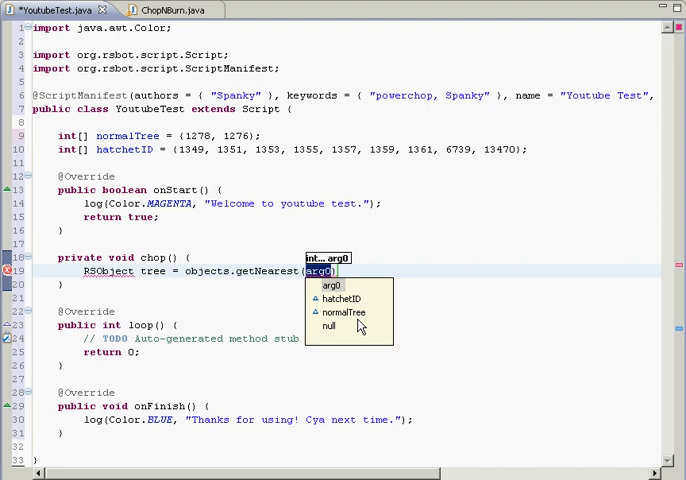
{"action": "mouse_move", "coordinate": [332, 324]}
{"action": "type", "text": "normalTree"}
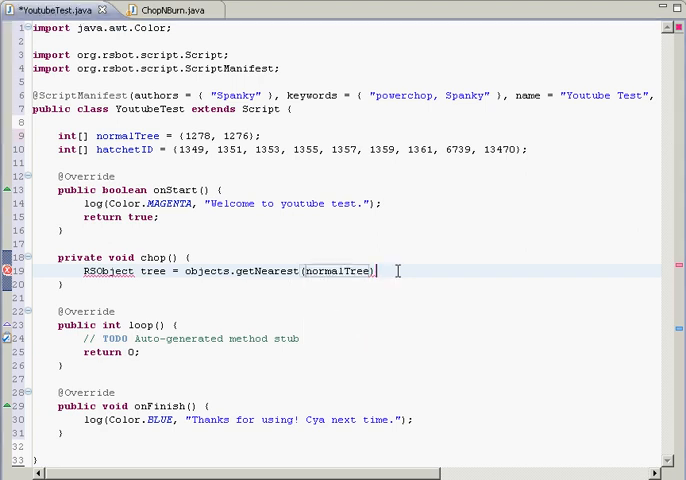
{"action": "type", "text": "l;"}
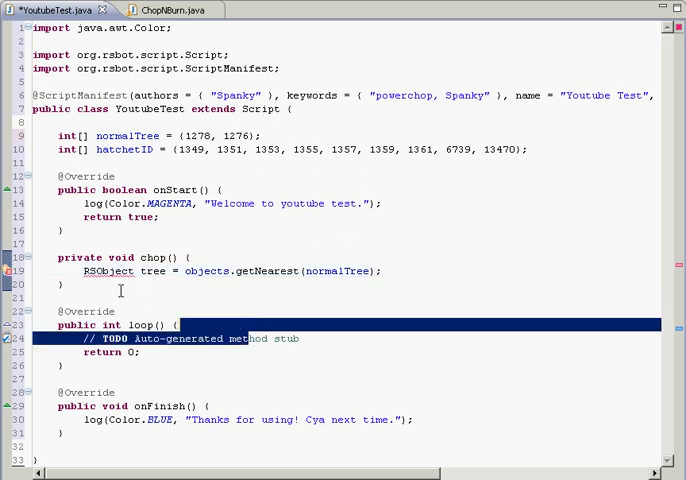
Step: Import org.rsbot.script.wrappers.RSObject via the quick fix so RSObject resolves
{"action": "left_click", "coordinate": [104, 272]}
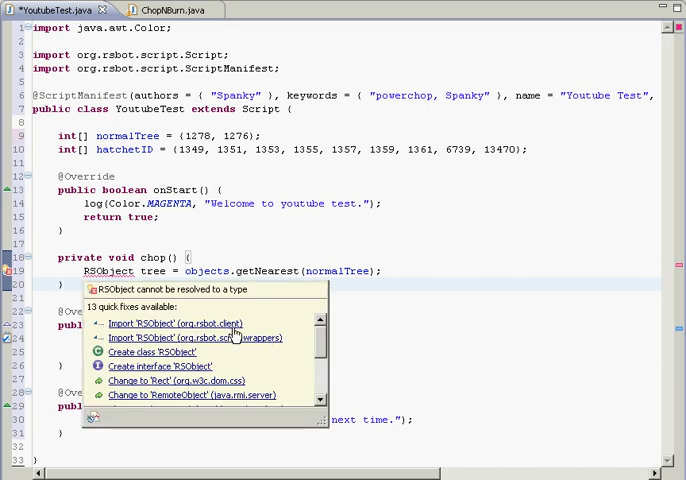
{"action": "left_click", "coordinate": [200, 336]}
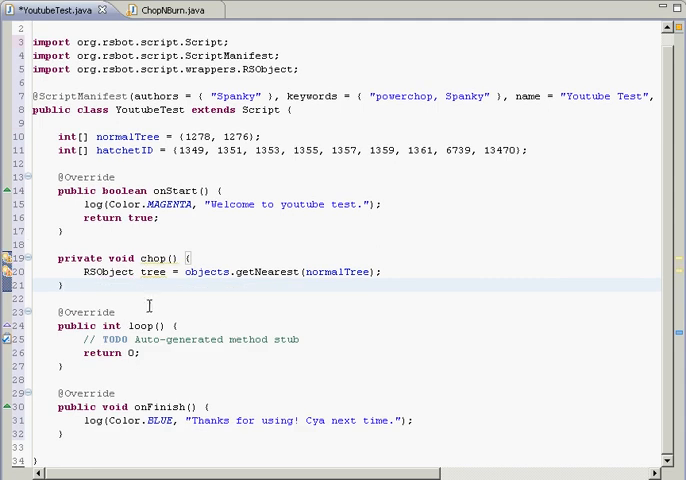
{"action": "mouse_move", "coordinate": [334, 284]}
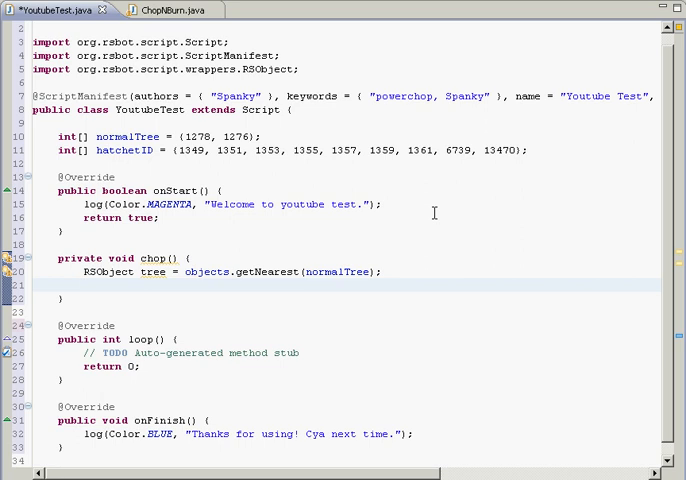
{"action": "left_click", "coordinate": [84, 284]}
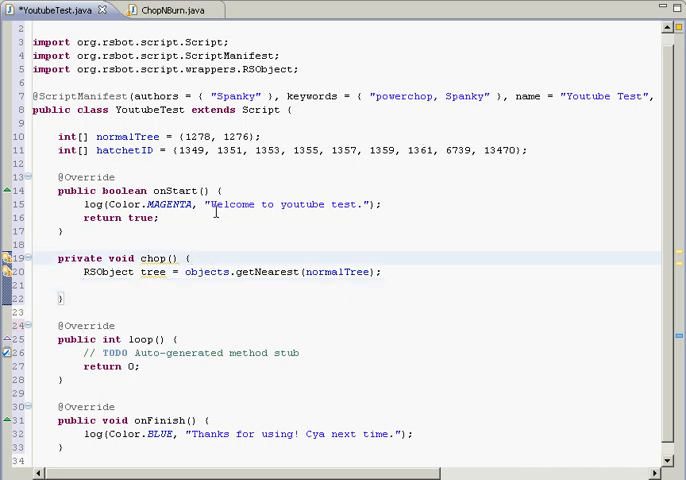
Step: Wrap chop() in an idle check (animation -1, not moving) and add an if (tree != null) check
{"action": "type", "text": "if (getMyPlayer().getAnimation() == -1 && !getMyPlayer().isMoving()) {"}
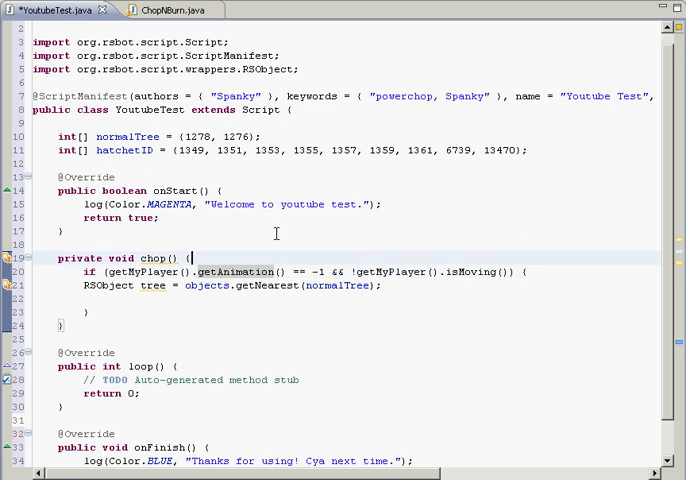
{"action": "mouse_move", "coordinate": [452, 230]}
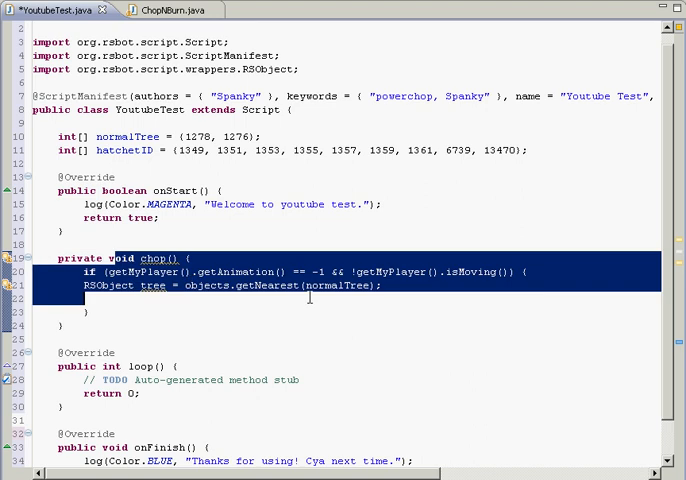
{"action": "left_click", "coordinate": [320, 272]}
{"action": "type", "text": "if ("}
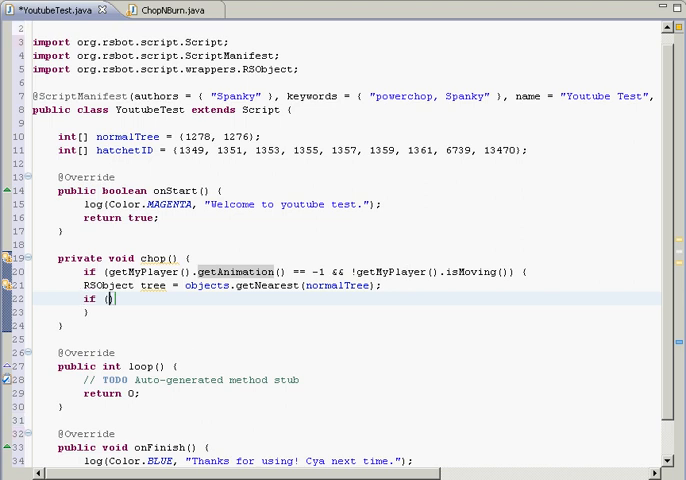
{"action": "type", "text": "tree."}
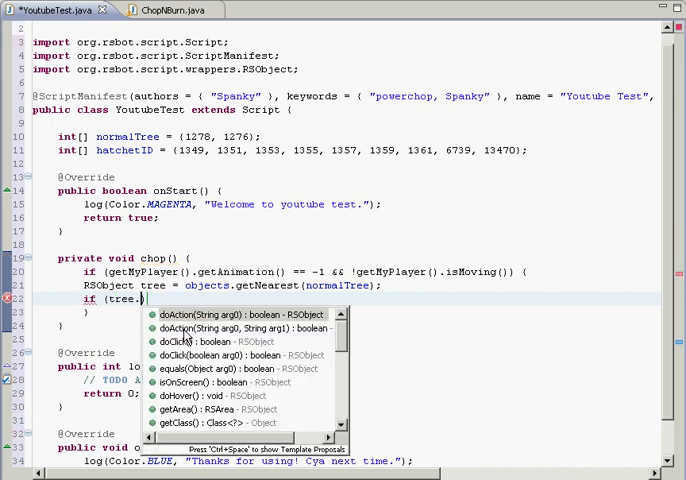
{"action": "key", "text": "Escape"}
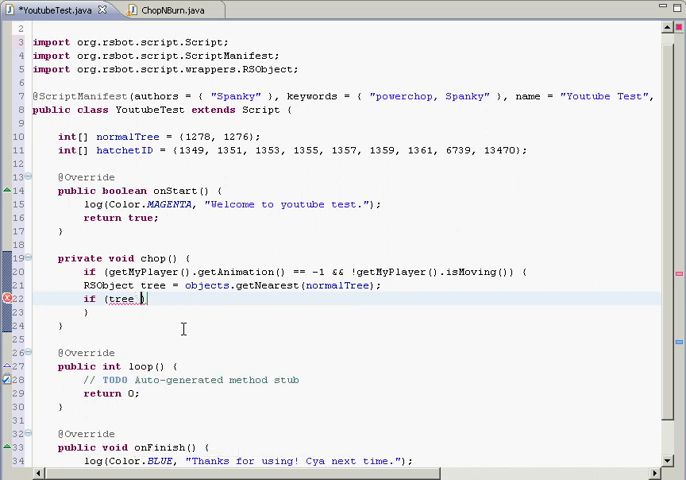
{"action": "type", "text": "!="}
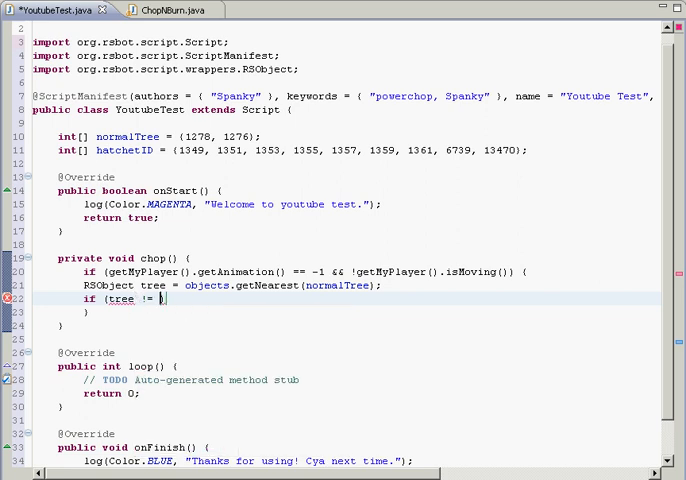
{"action": "type", "text": "null)"}
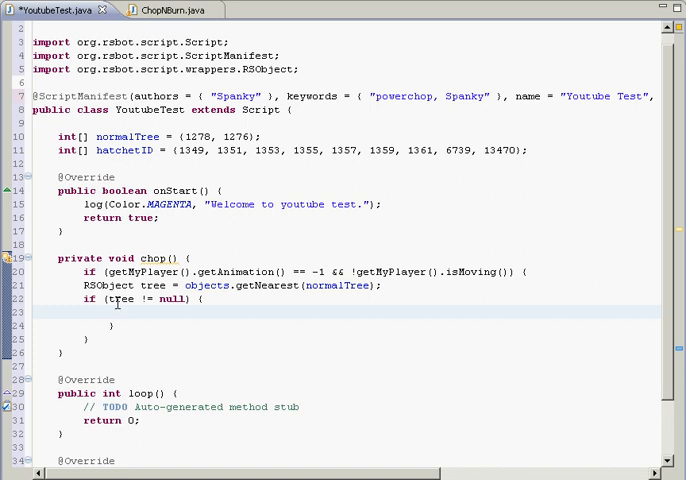
Step: Call tree.doAction("Chop") followed by sleep(450) inside the null check
{"action": "type", "text": "tree.doAction(arg0)"}
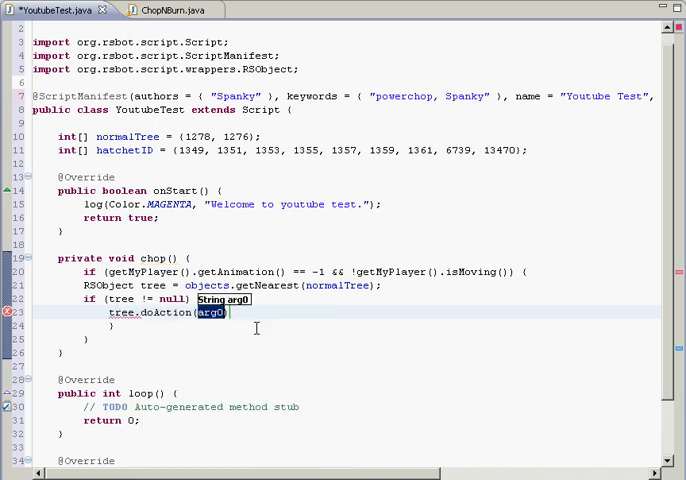
{"action": "type", "text": "\"\""}
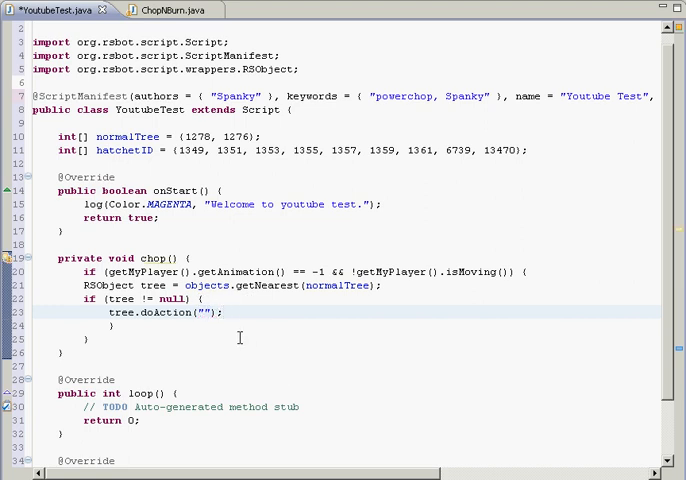
{"action": "type", "text": "Chop"}
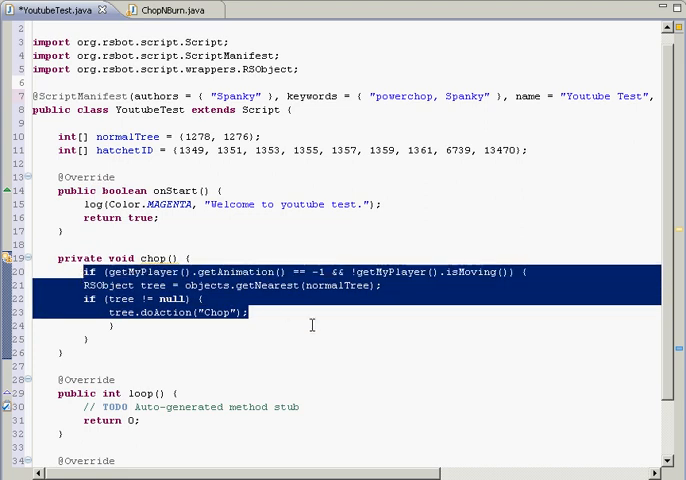
{"action": "type", "text": "s"}
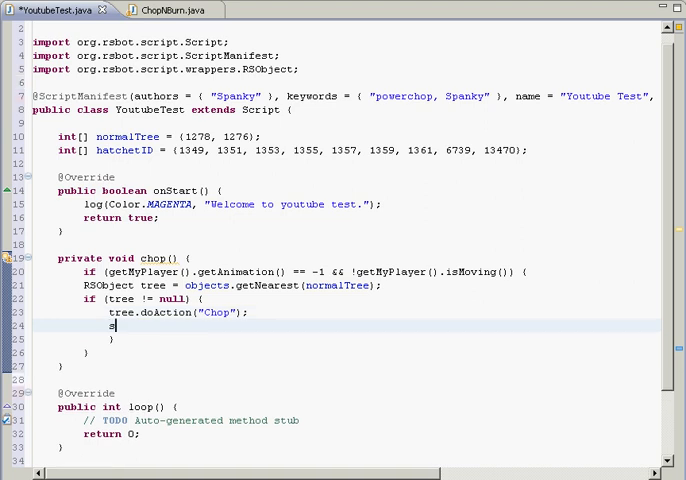
{"action": "type", "text": "leep()"}
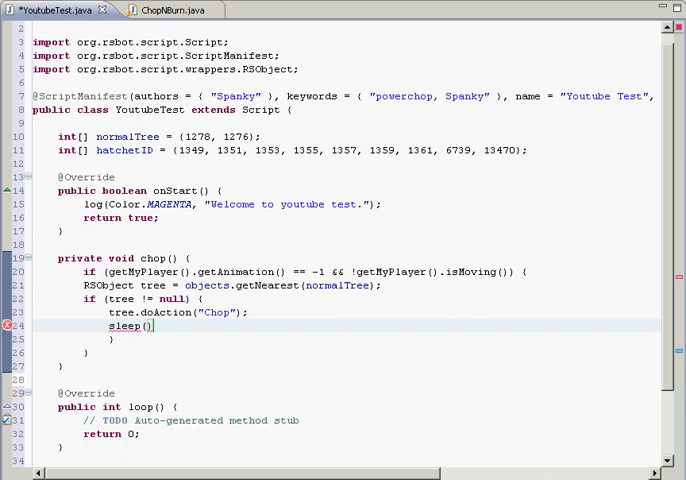
{"action": "type", "text": "450"}
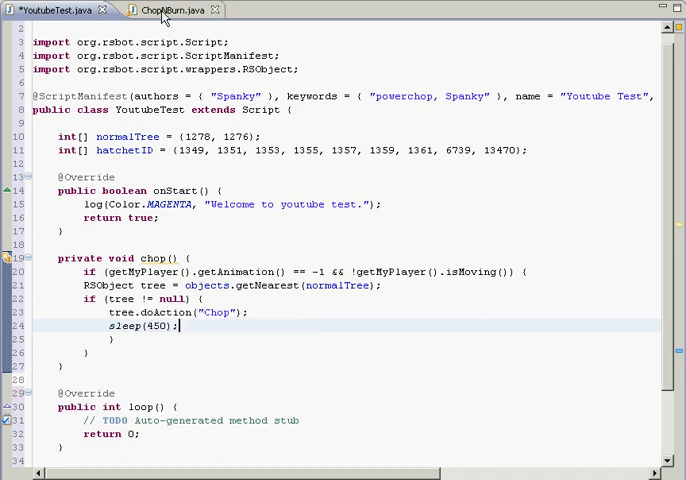
{"action": "double_click", "coordinate": [156, 326]}
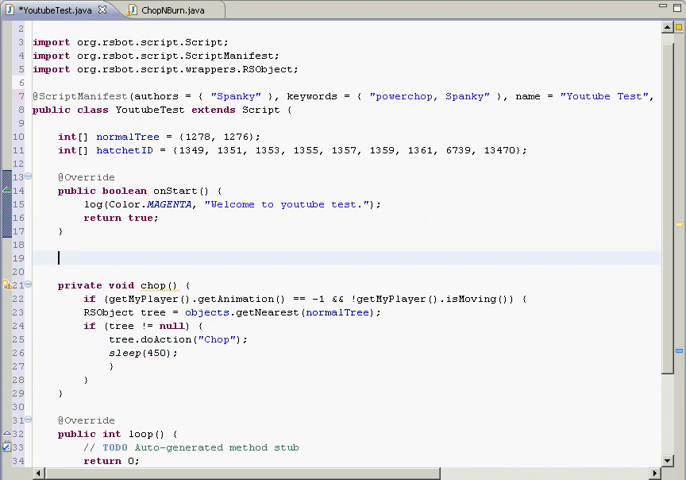
Step: Declare a new private void drop() method above chop()
{"action": "type", "text": "private"}
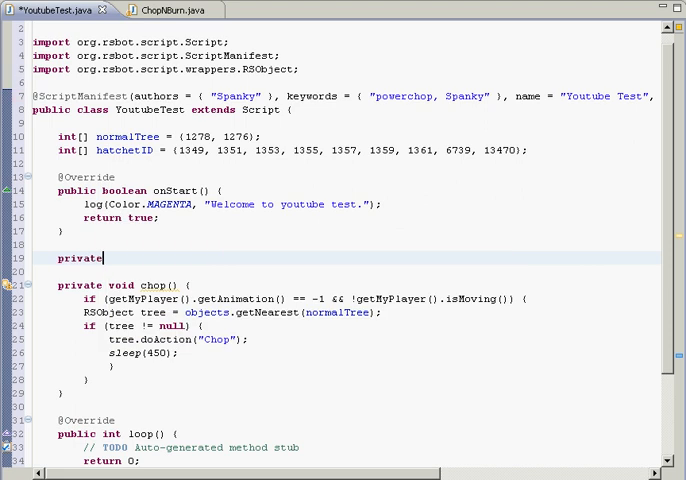
{"action": "type", "text": "void drp"}
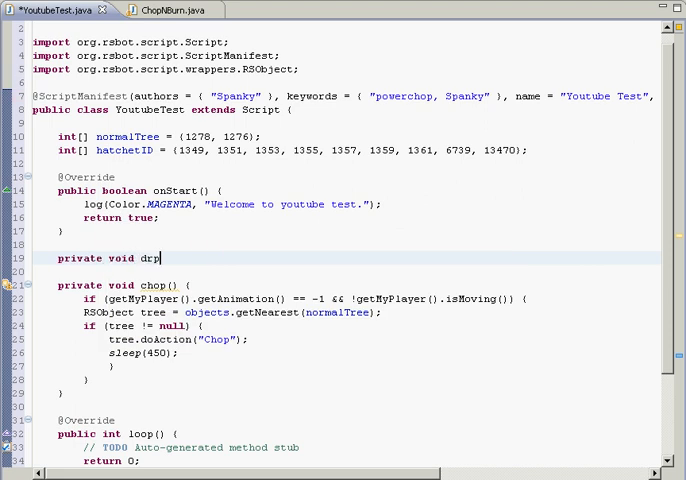
{"action": "type", "text": "op ()"}
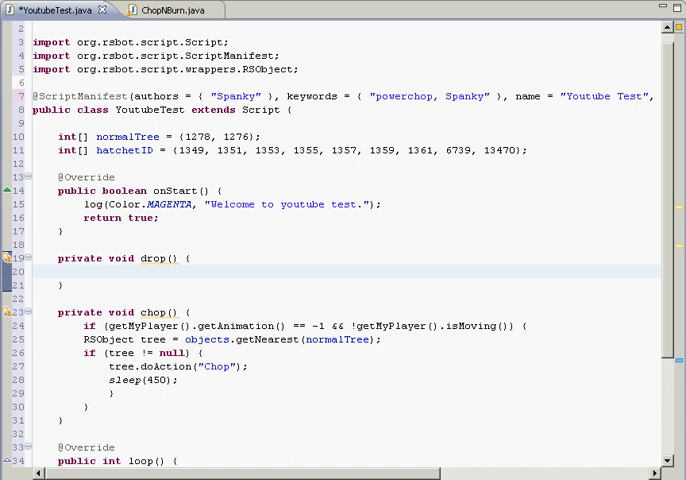
{"action": "left_click", "coordinate": [84, 272]}
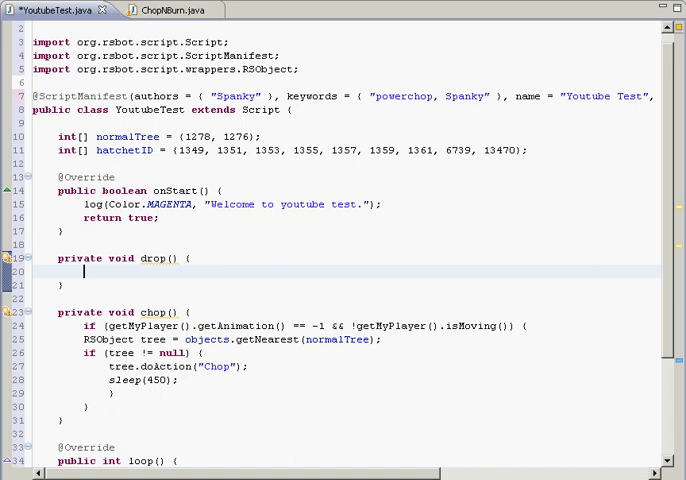
Step: Add an if (inventory.isFull()) check inside drop()
{"action": "type", "text": "if(inventory"}
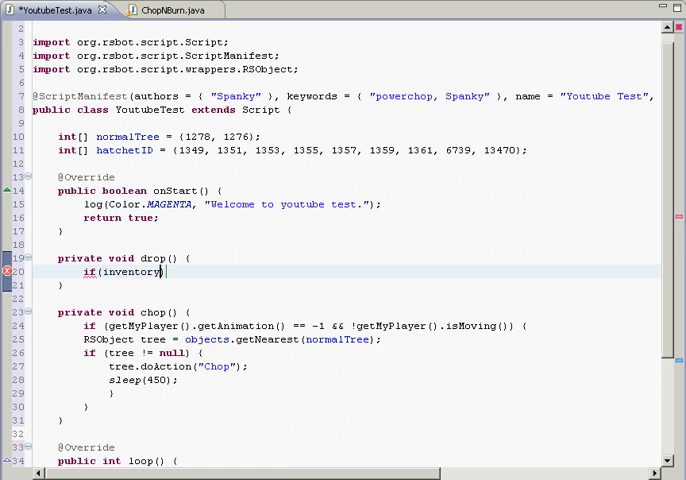
{"action": "type", "text": "."}
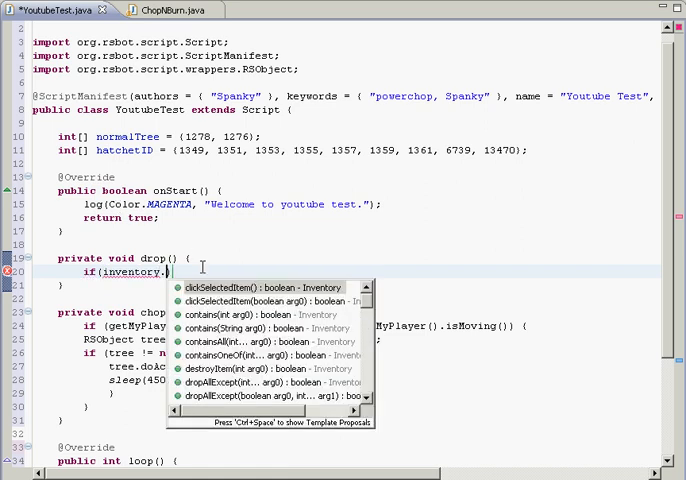
{"action": "type", "text": "isFull()) {"}
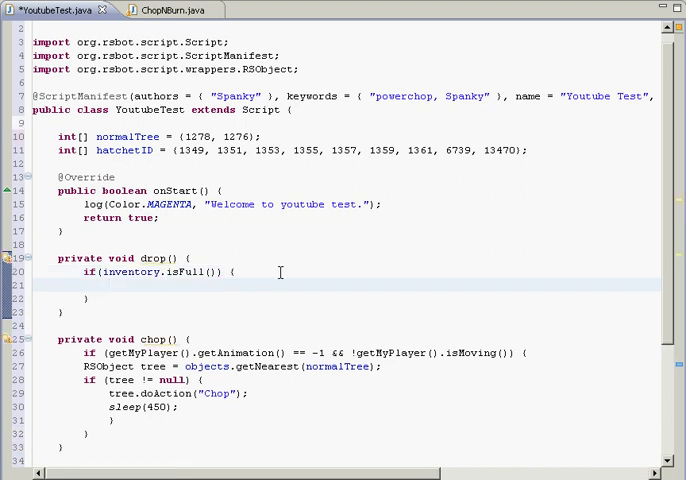
{"action": "left_click", "coordinate": [88, 288]}
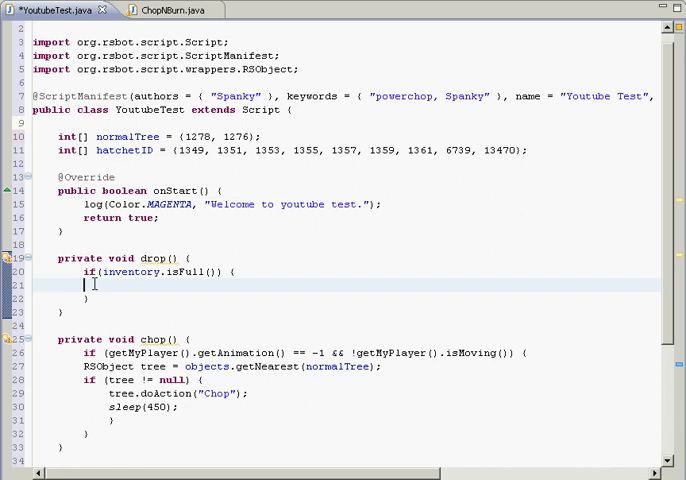
Step: Begin an inventory.contains() call inside the full-inventory block
{"action": "type", "text": "inventoruy"}
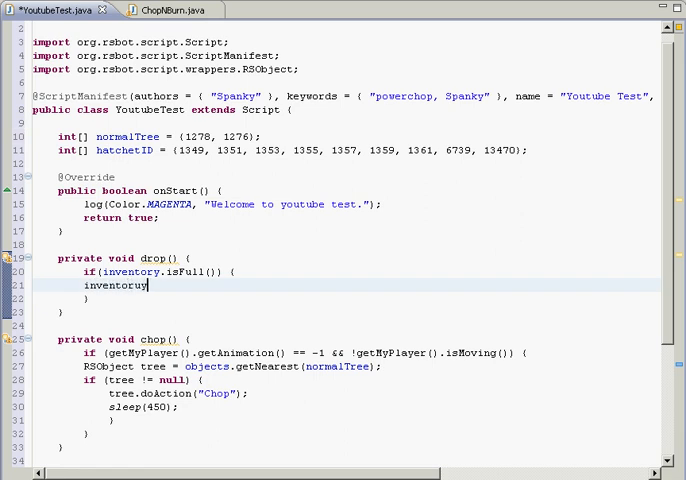
{"action": "type", "text": "."}
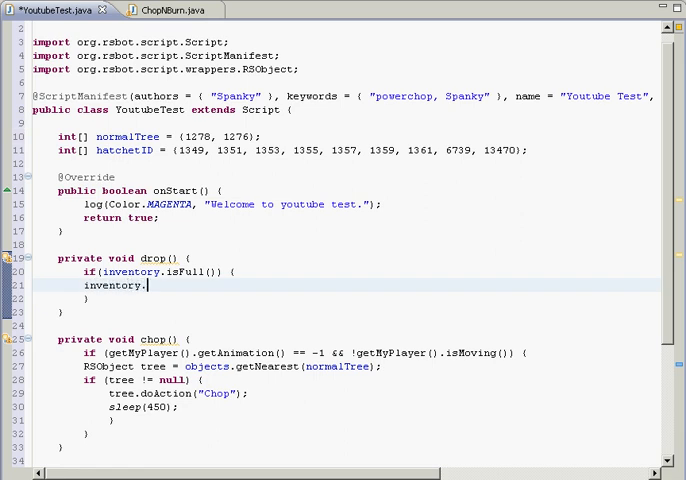
{"action": "type", "text": "."}
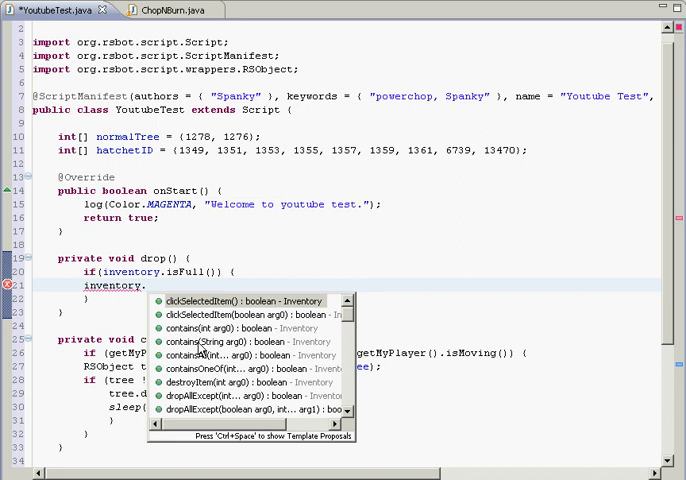
{"action": "mouse_move", "coordinate": [202, 348]}
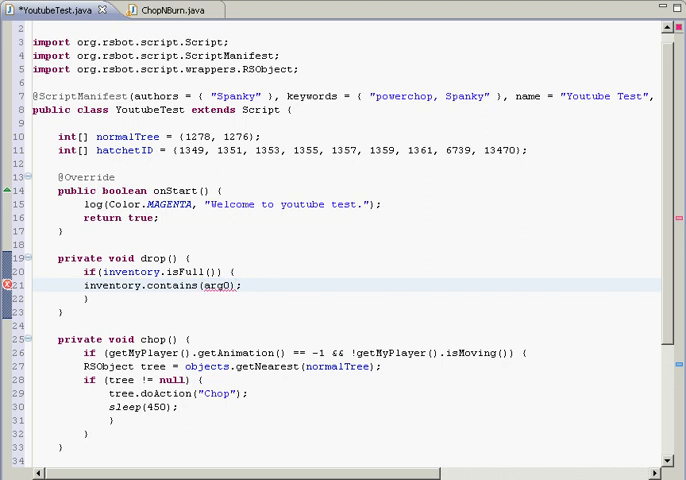
{"action": "left_click", "coordinate": [540, 152]}
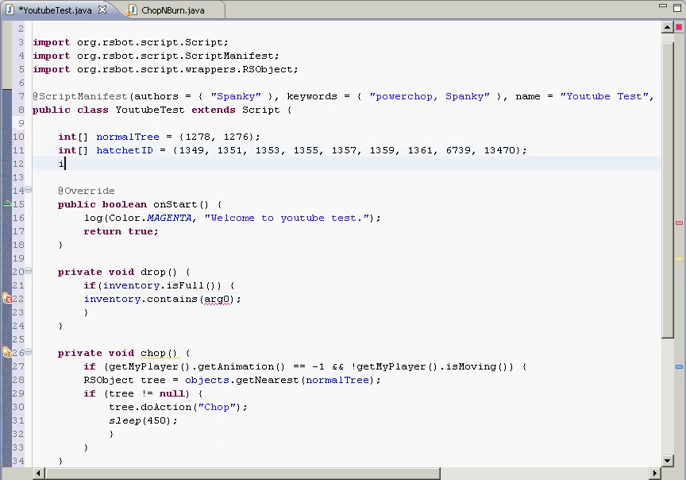
Step: Declare int normalLog = 1511 and pass normalLog to inventory.contains in drop()
{"action": "type", "text": "int"}
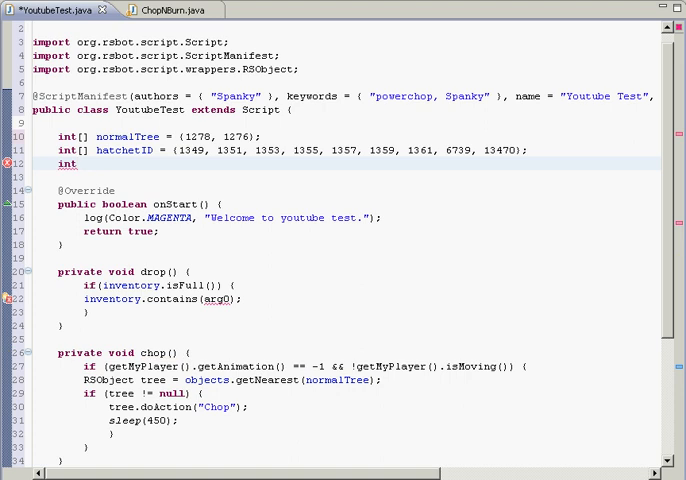
{"action": "type", "text": "not"}
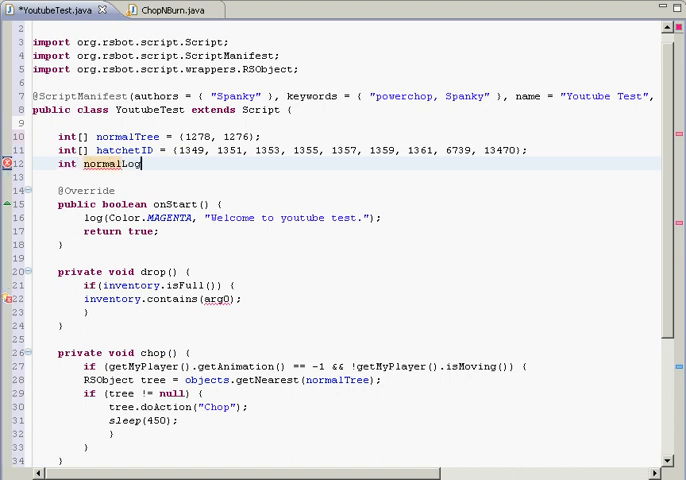
{"action": "type", "text": "="}
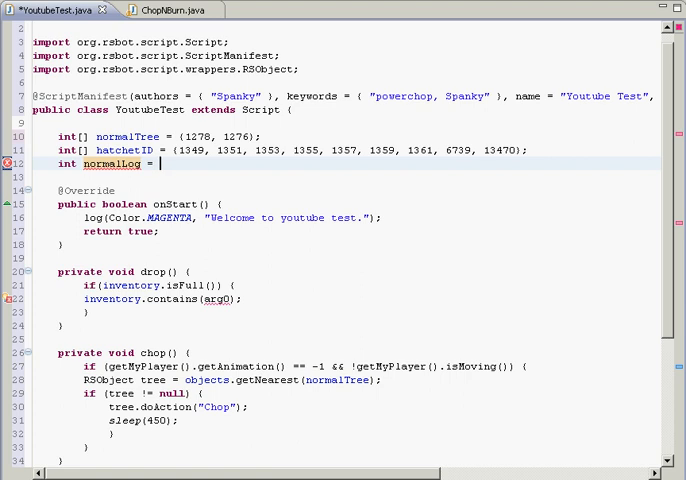
{"action": "type", "text": "0;"}
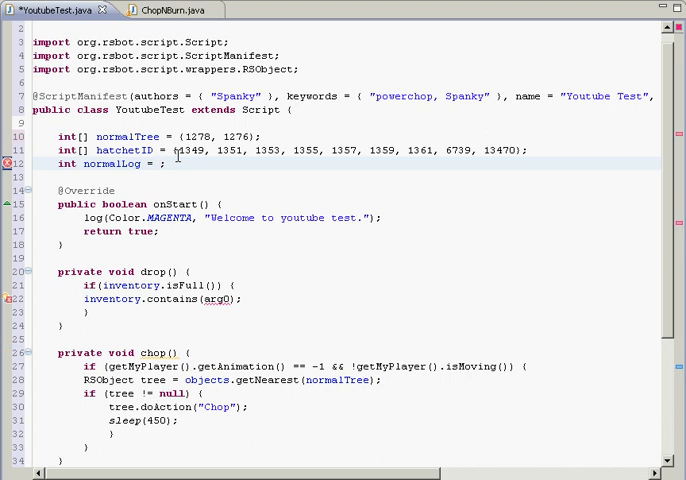
{"action": "type", "text": "1511"}
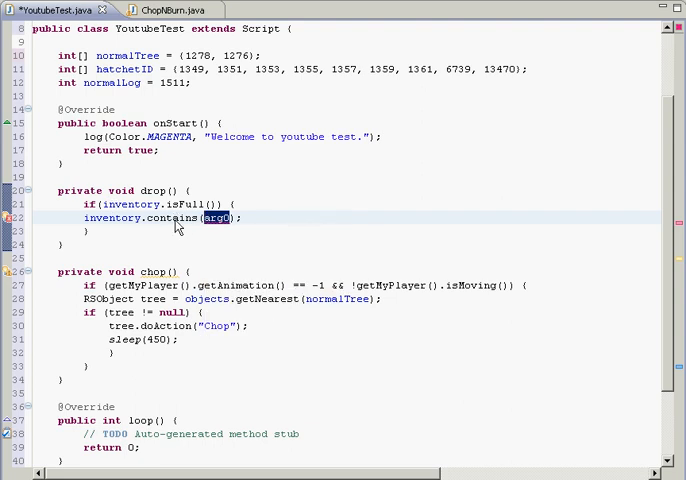
{"action": "mouse_move", "coordinate": [172, 218]}
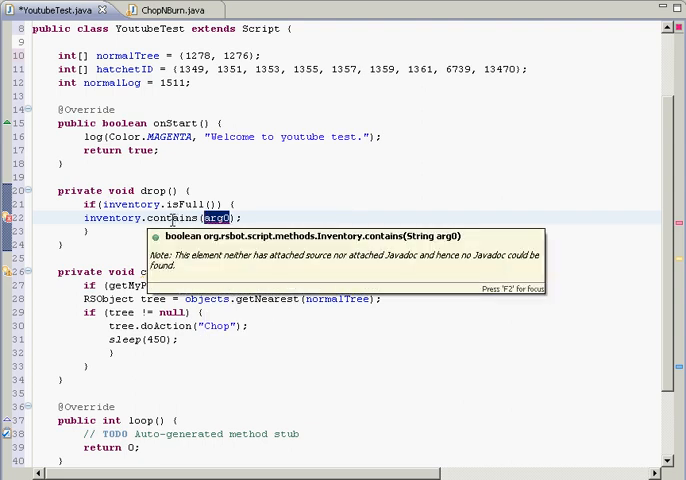
{"action": "type", "text": "normalLo"}
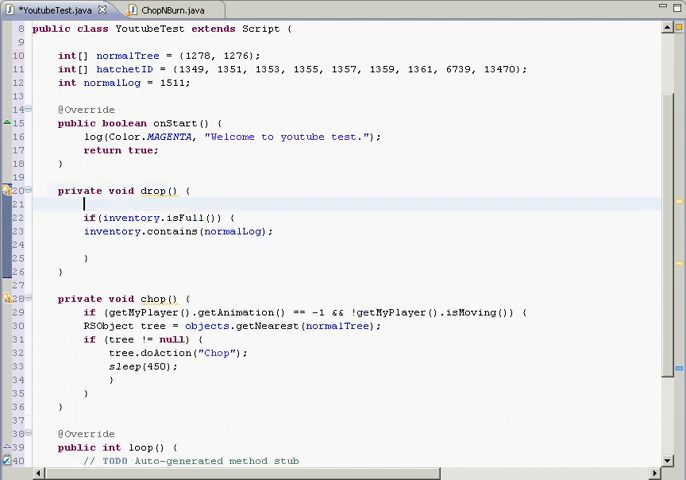
Step: Draft an RSObject log = objects.getNearest(normalLog) lookup inside drop()
{"action": "type", "text": "RSObject"}
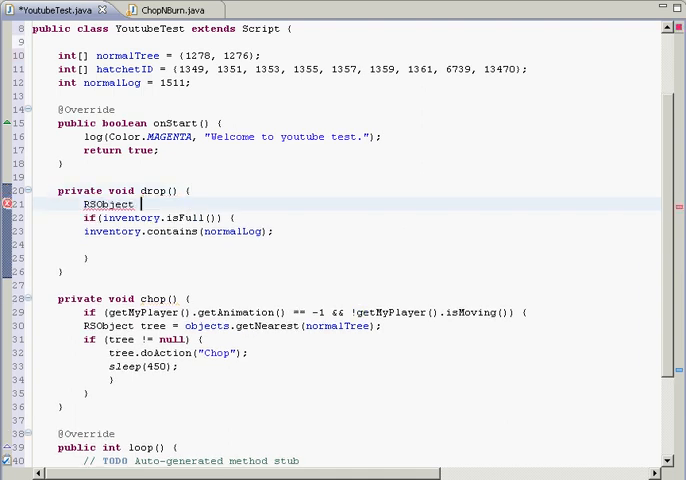
{"action": "type", "text": "log = objects.get"}
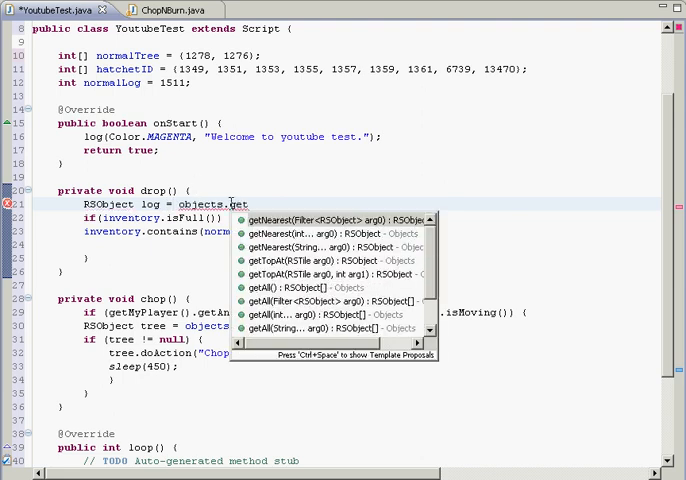
{"action": "left_click", "coordinate": [320, 232]}
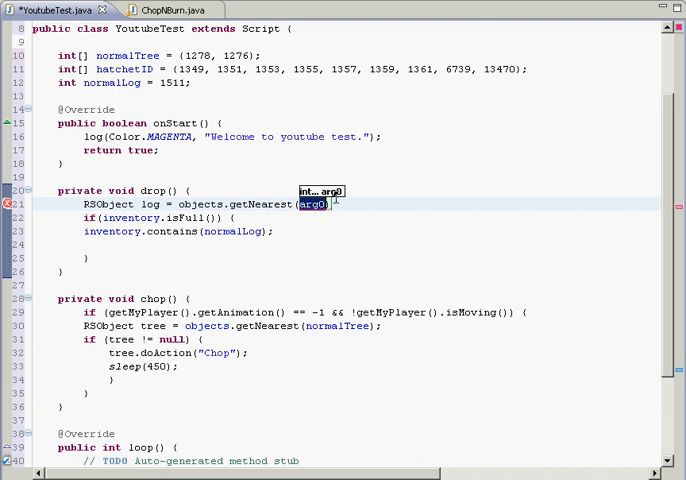
{"action": "type", "text": "normalLo"}
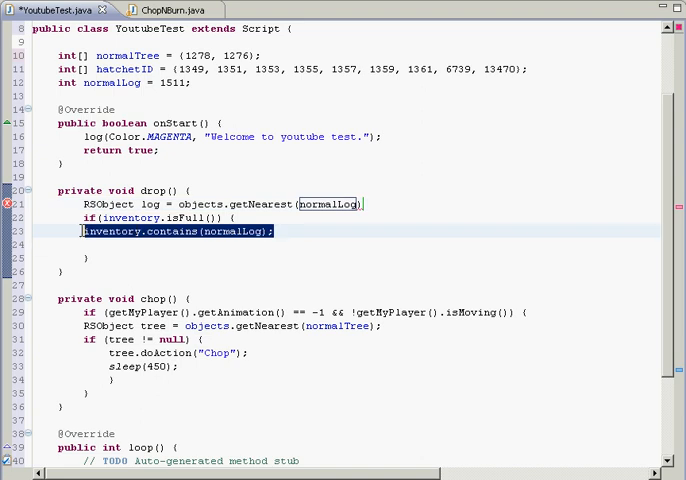
{"action": "left_click", "coordinate": [200, 244]}
{"action": "type", "text": ";"}
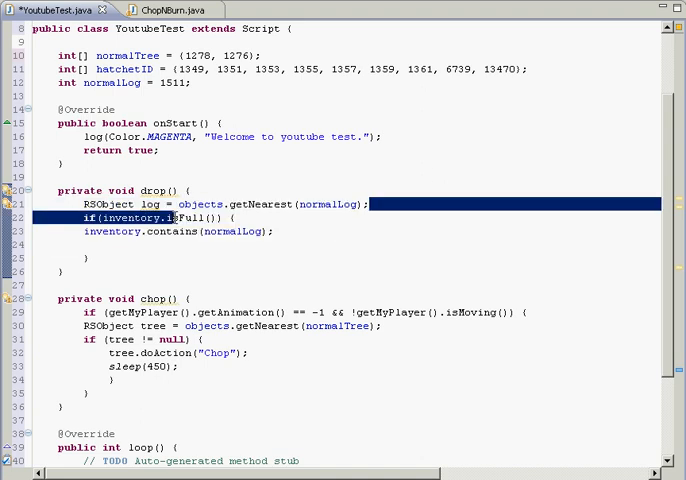
{"action": "left_click", "coordinate": [172, 216]}
{"action": "type", "text": "log."}
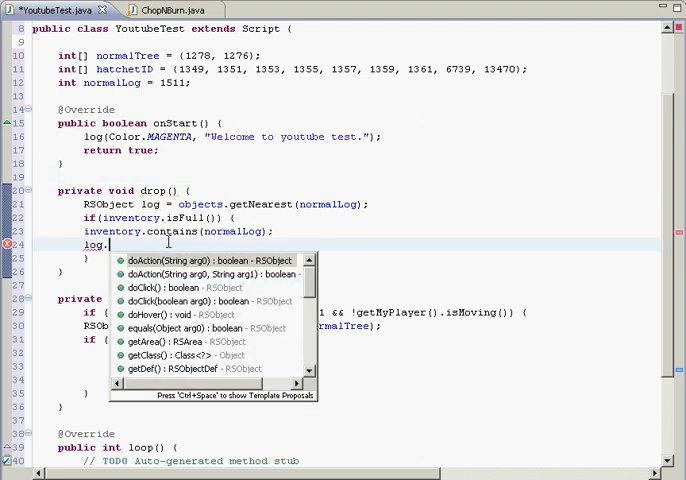
{"action": "mouse_move", "coordinate": [180, 268]}
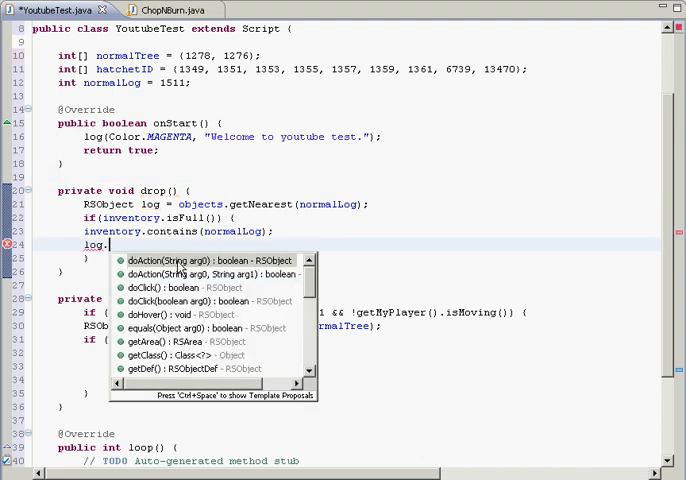
{"action": "key", "text": "Escape"}
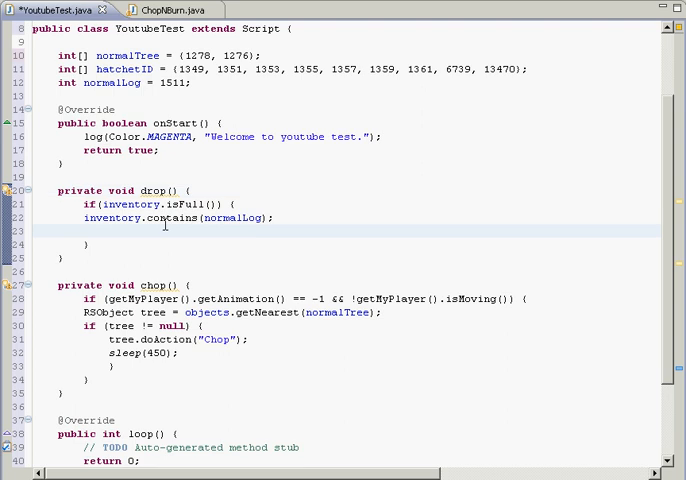
Step: Call inventory.dropAllExcept(hatchetID) in the full-inventory block
{"action": "left_click", "coordinate": [84, 230]}
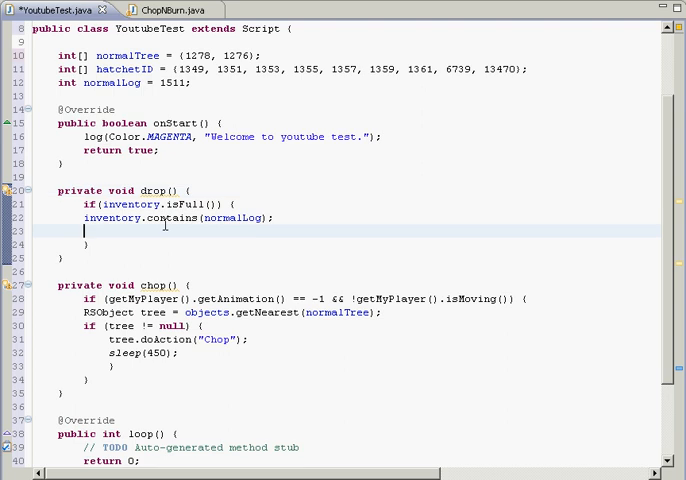
{"action": "type", "text": "inventory"}
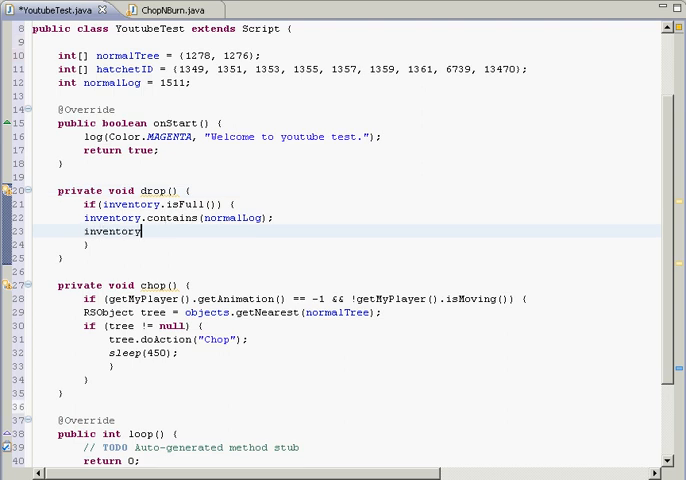
{"action": "type", "text": ".drop"}
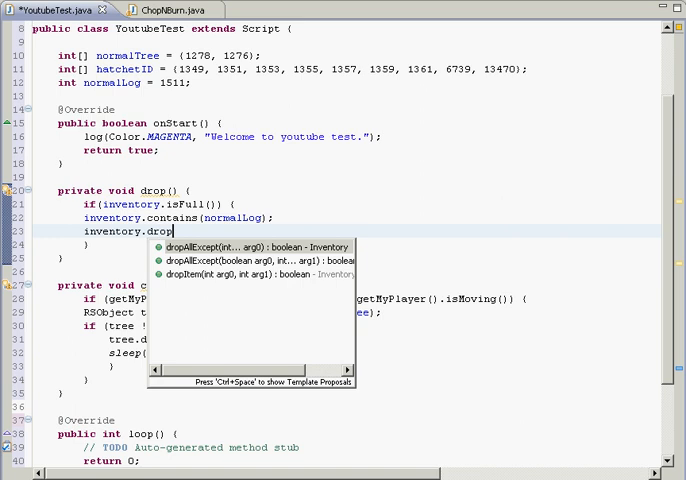
{"action": "double_click", "coordinate": [260, 246]}
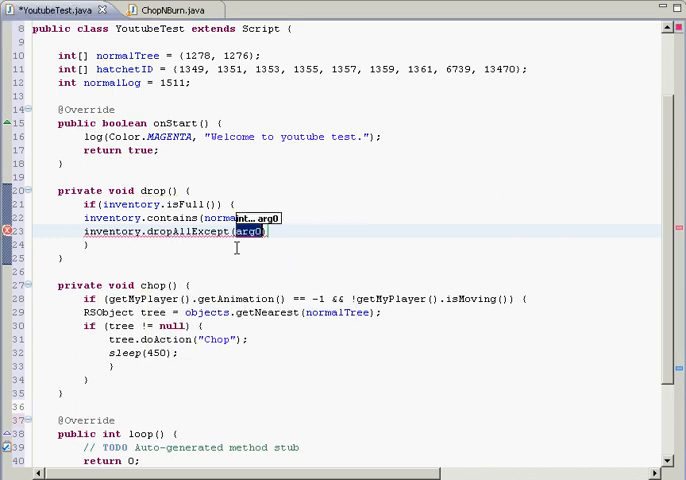
{"action": "type", "text": "ha"}
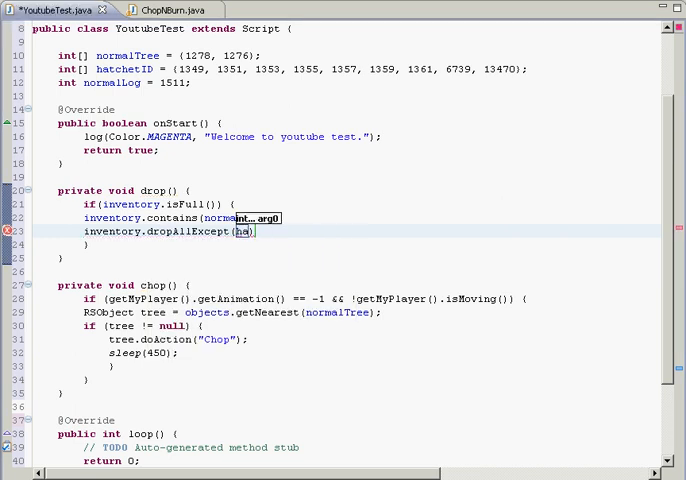
{"action": "type", "text": "hatchetID"}
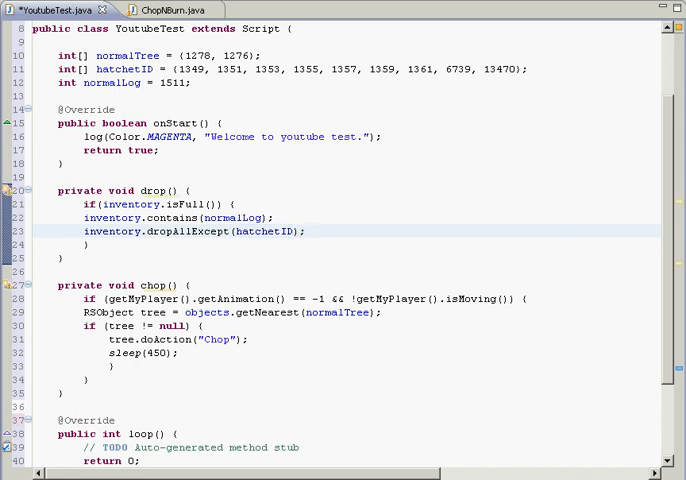
{"action": "mouse_move", "coordinate": [382, 236]}
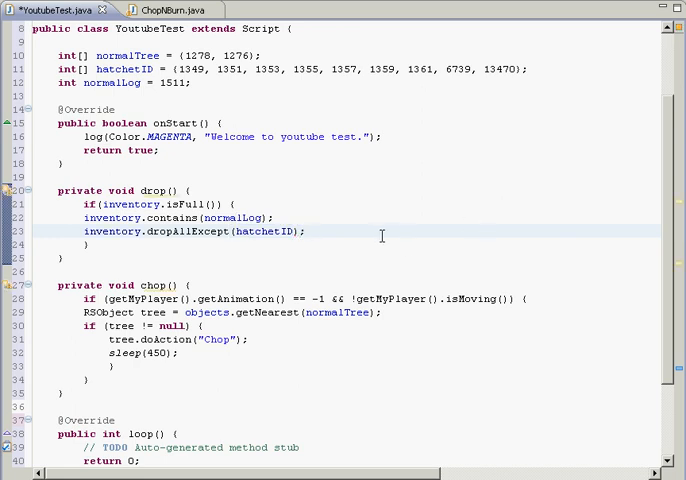
{"action": "mouse_move", "coordinate": [296, 208]}
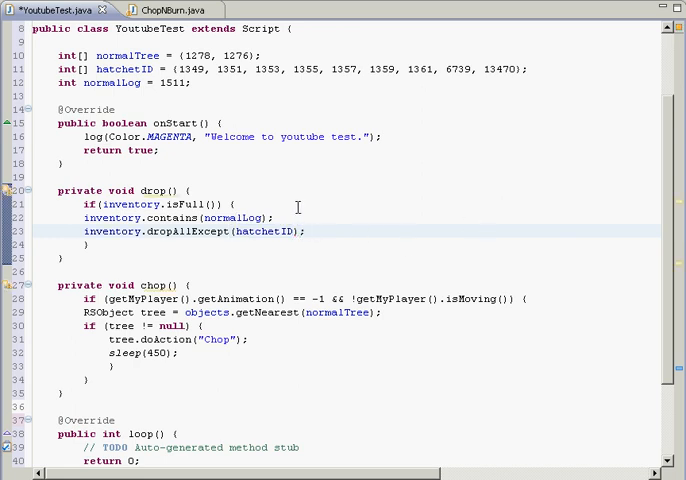
{"action": "mouse_move", "coordinate": [318, 228]}
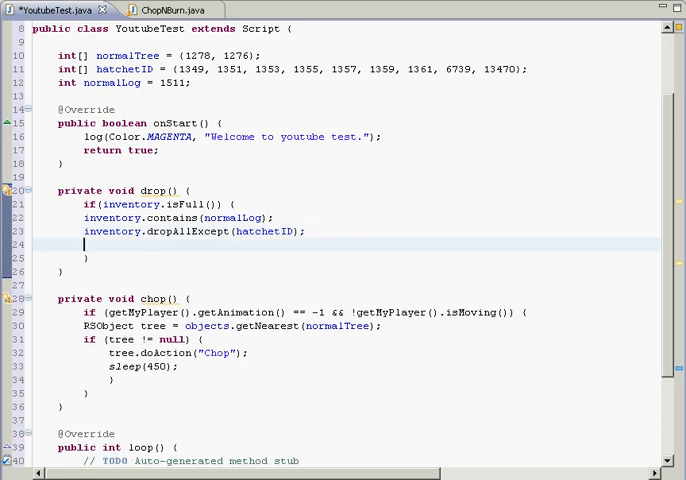
Step: Add sleep(250); after the dropAllExcept call
{"action": "type", "text": "sleep"}
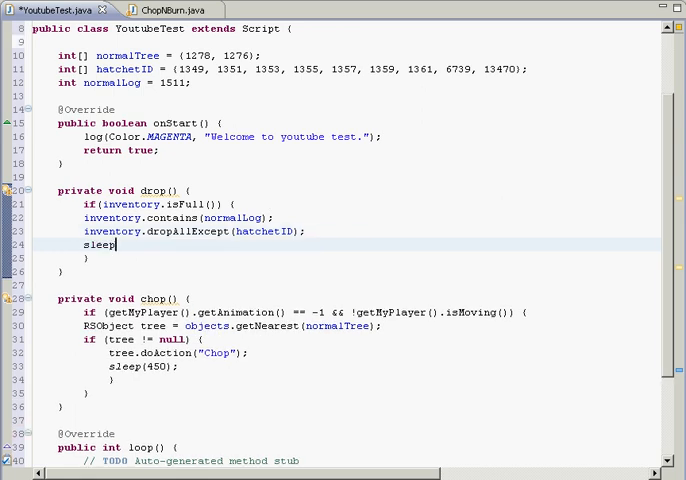
{"action": "type", "text": "()"}
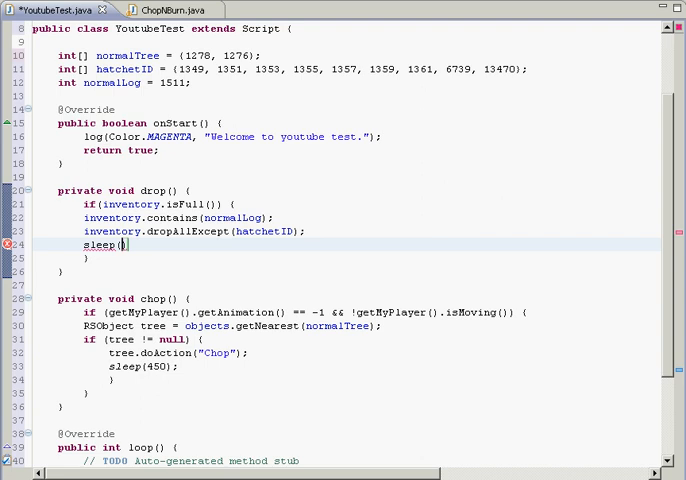
{"action": "type", "text": "250"}
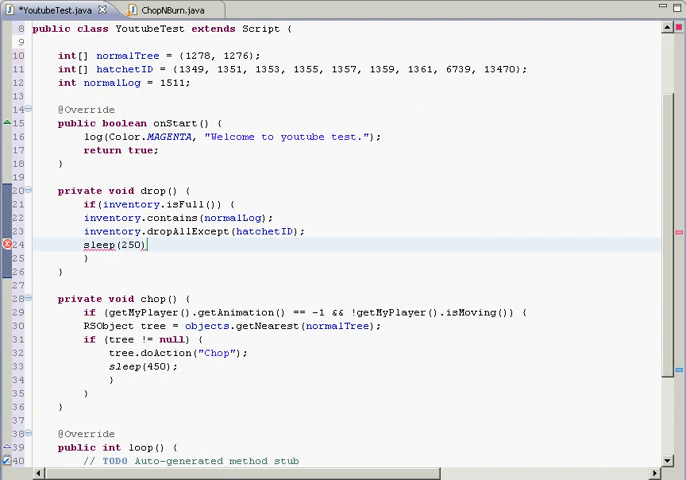
{"action": "type", "text": ";"}
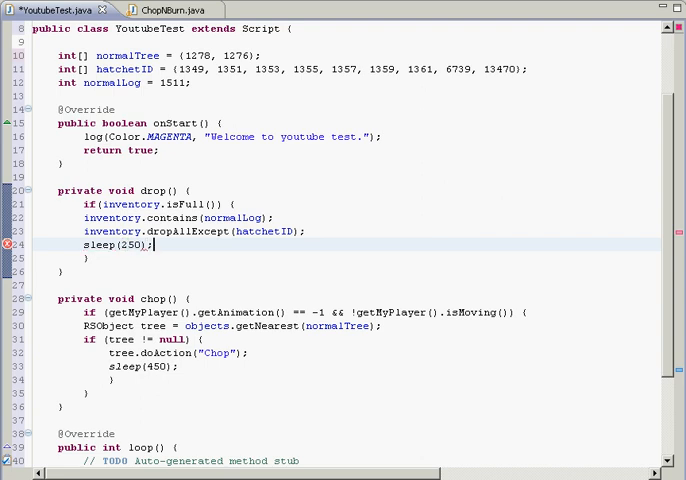
Step: Replace the auto-generated TODO comment in loop() with a method call
{"action": "scroll", "scroll_direction": "down", "scroll_amount": 3}
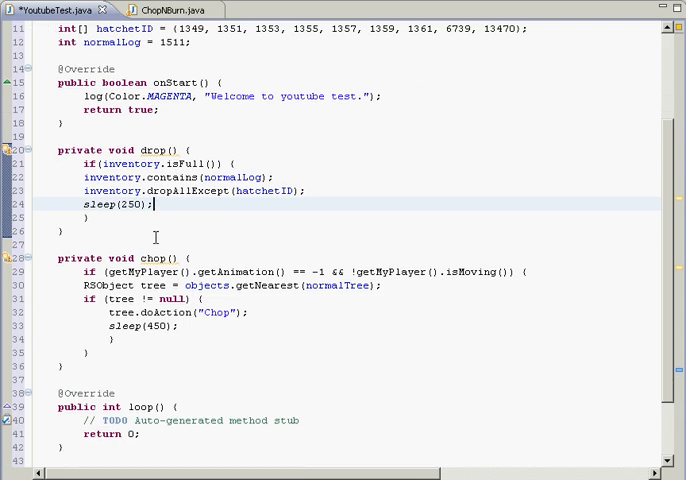
{"action": "scroll", "scroll_direction": "down", "scroll_amount": 3}
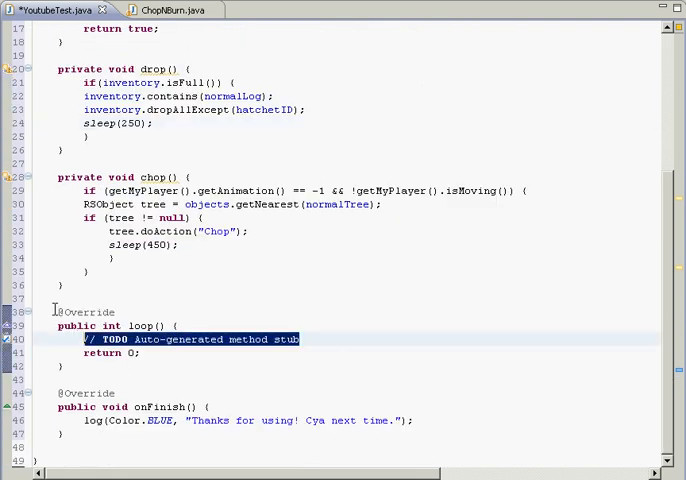
{"action": "key", "text": "Delete"}
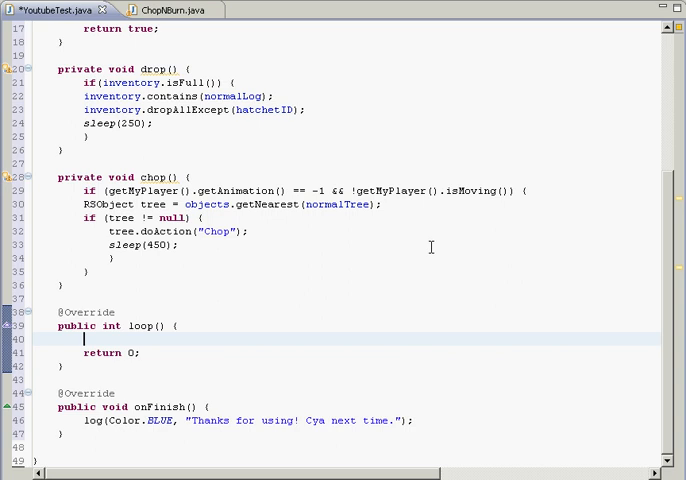
{"action": "mouse_move", "coordinate": [196, 272]}
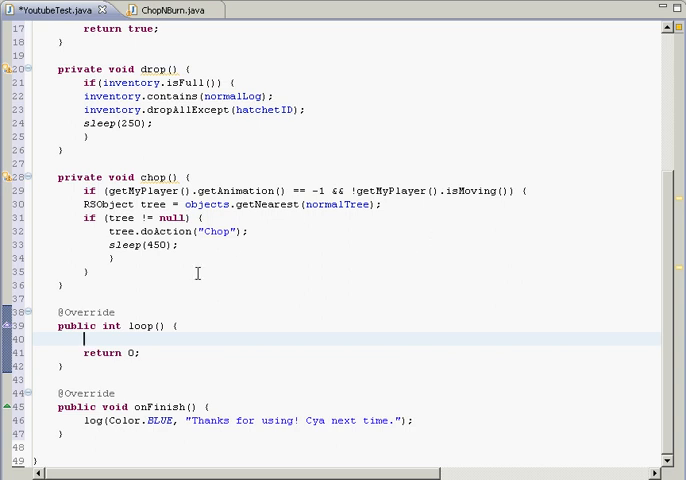
{"action": "type", "text": "dro"}
{"action": "type", "text": "chop();"}
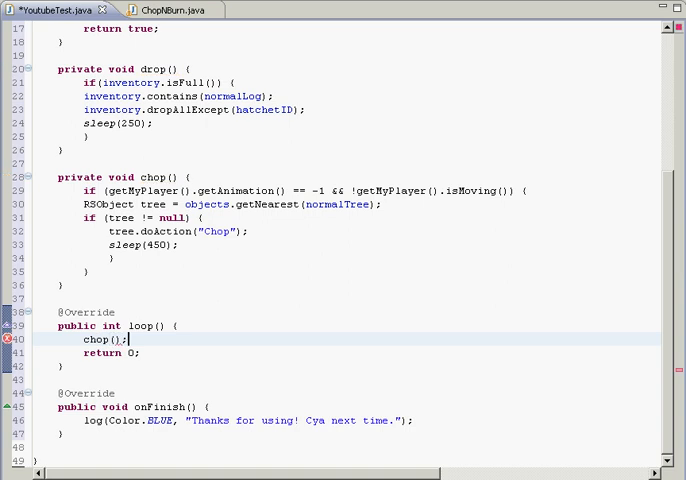
{"action": "mouse_move", "coordinate": [196, 182]}
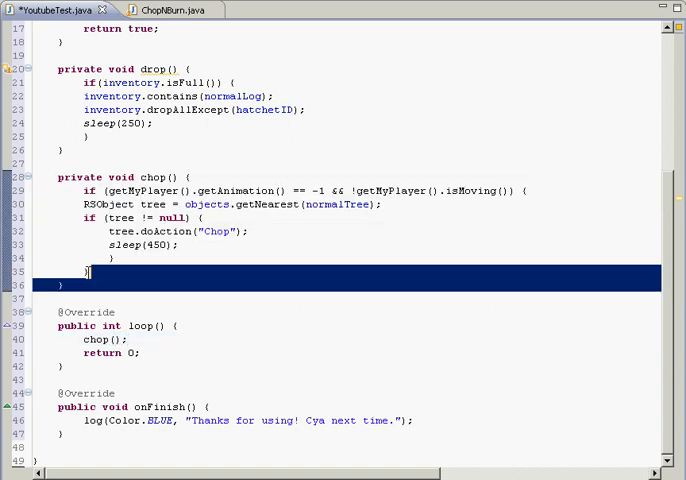
Step: Make loop() return random(850, 1200) instead of 0
{"action": "left_click", "coordinate": [144, 352]}
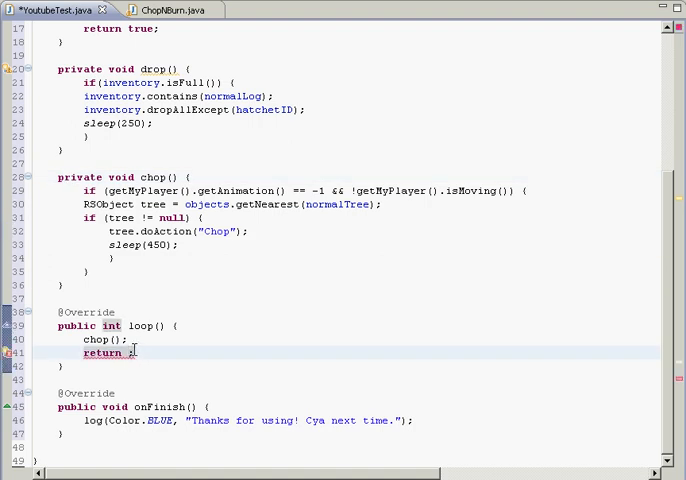
{"action": "type", "text": "random"}
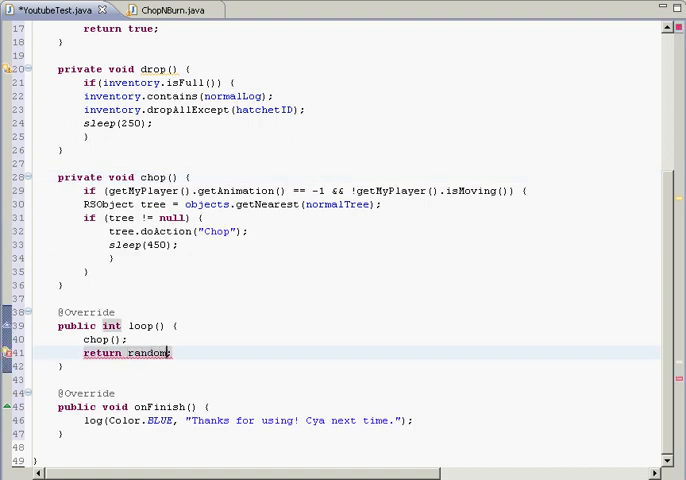
{"action": "type", "text": "();"}
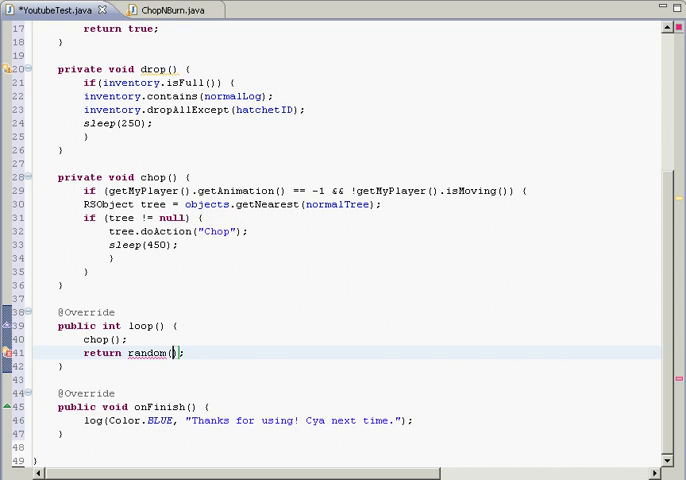
{"action": "type", "text": "850,"}
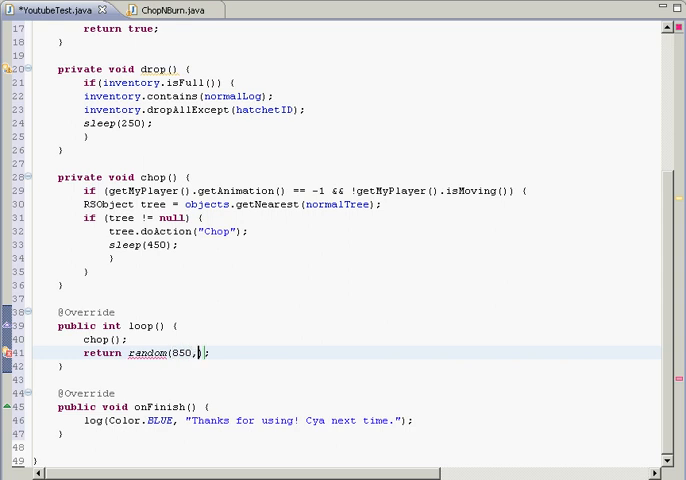
{"action": "type", "text": "1200"}
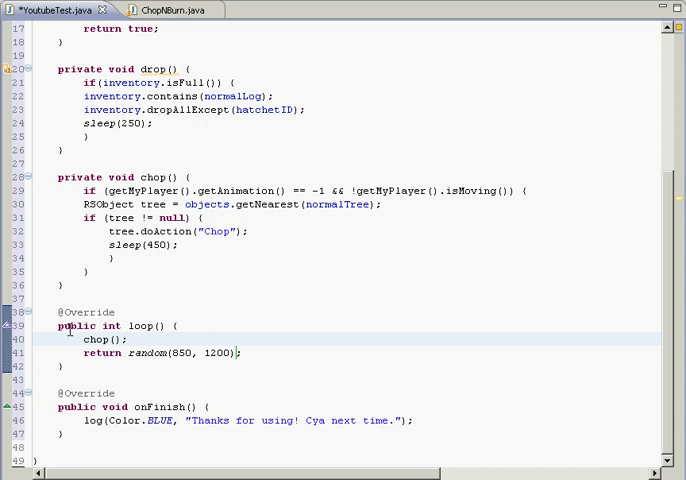
{"action": "left_click", "coordinate": [128, 340]}
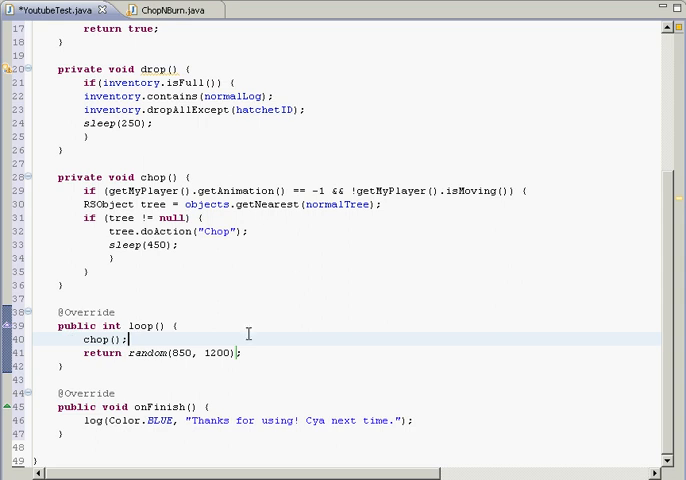
Step: Replace chop() with drop(); and chop();, then clear loop() down to its return statement
{"action": "double_click", "coordinate": [96, 340]}
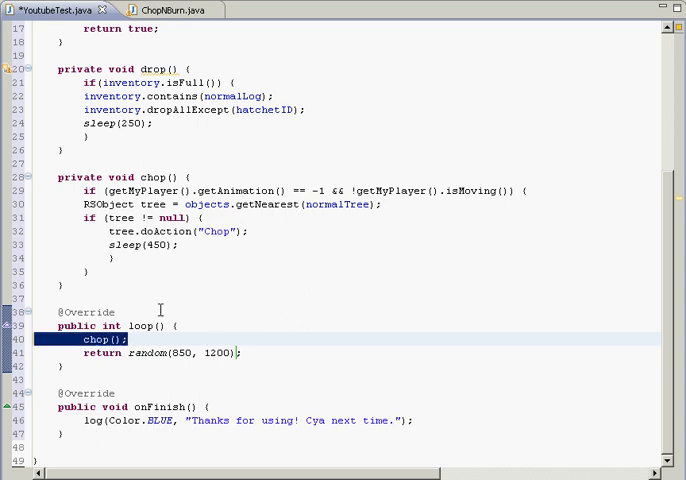
{"action": "scroll", "scroll_direction": "up", "scroll_amount": 3}
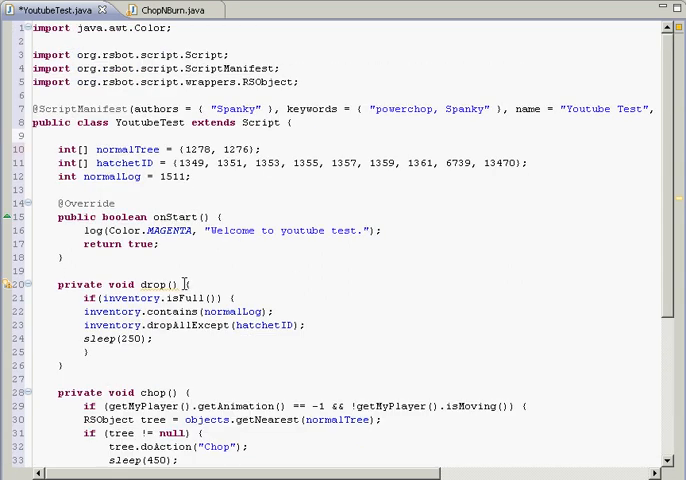
{"action": "scroll", "scroll_direction": "down", "scroll_amount": 3}
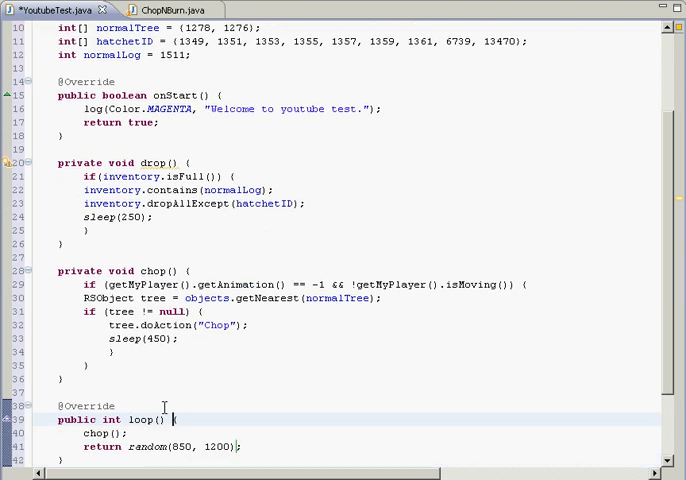
{"action": "double_click", "coordinate": [102, 432]}
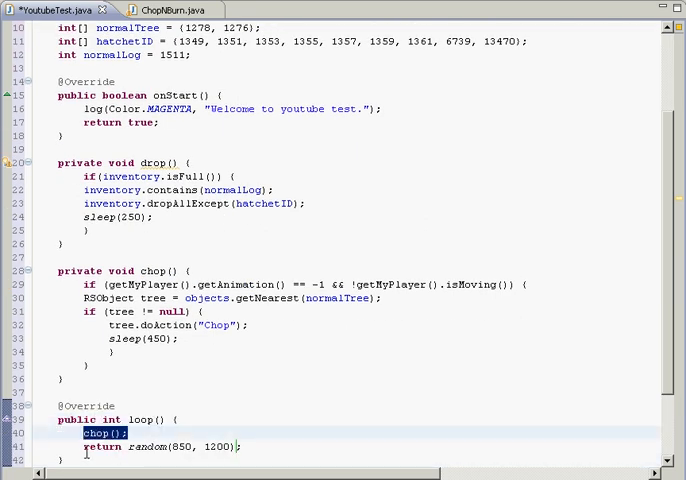
{"action": "type", "text": "drop();"}
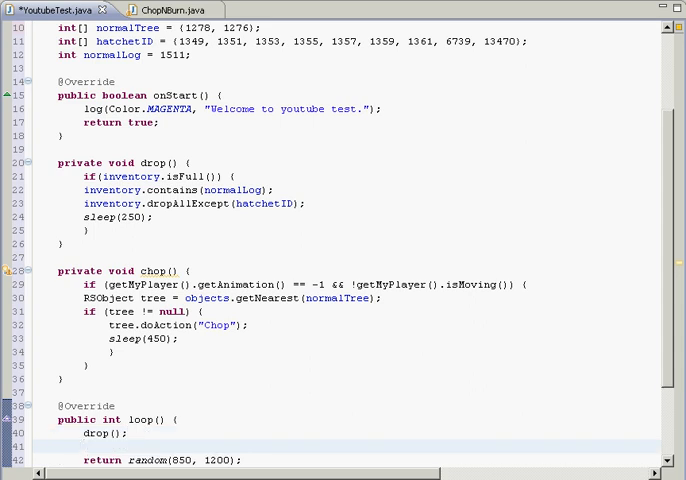
{"action": "type", "text": "chop();"}
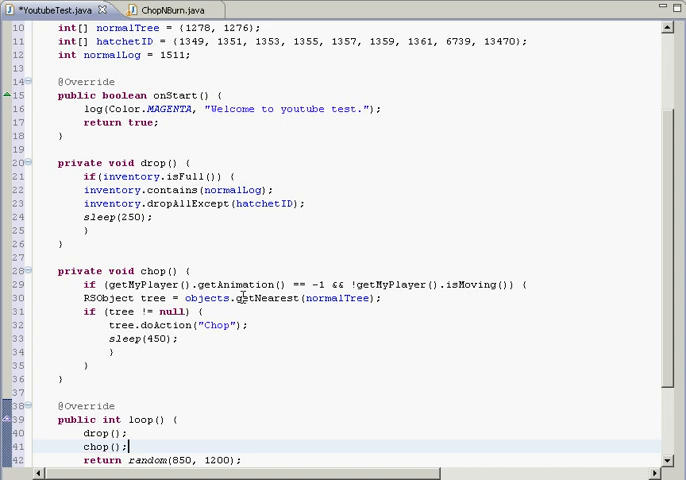
{"action": "scroll", "scroll_direction": "down", "scroll_amount": 3}
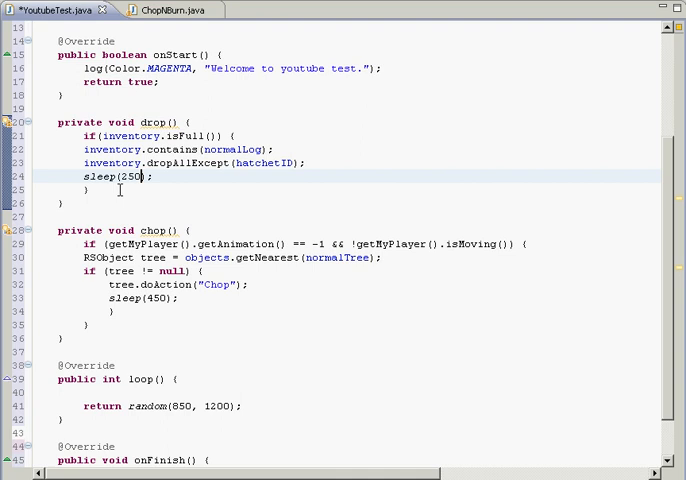
Step: Move the inventory-full block into loop() and put chop()'s body in an else branch
{"action": "left_click_drag", "start_coordinate": [76, 136], "coordinate": [76, 190]}
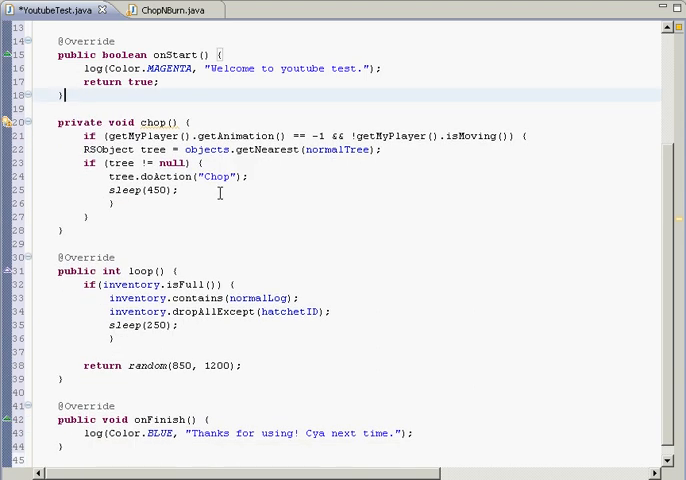
{"action": "left_click_drag", "start_coordinate": [84, 136], "coordinate": [88, 216]}
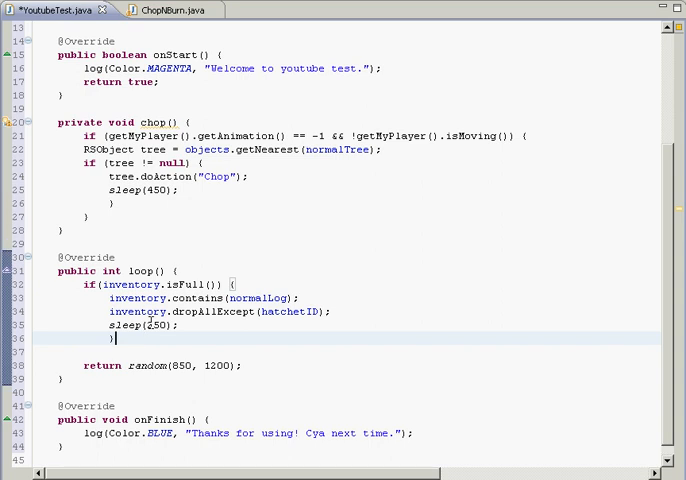
{"action": "type", "text": "else {"}
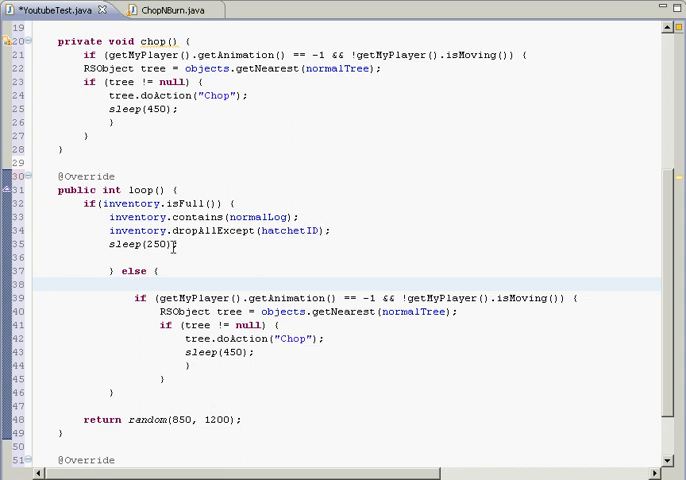
{"action": "double_click", "coordinate": [132, 270]}
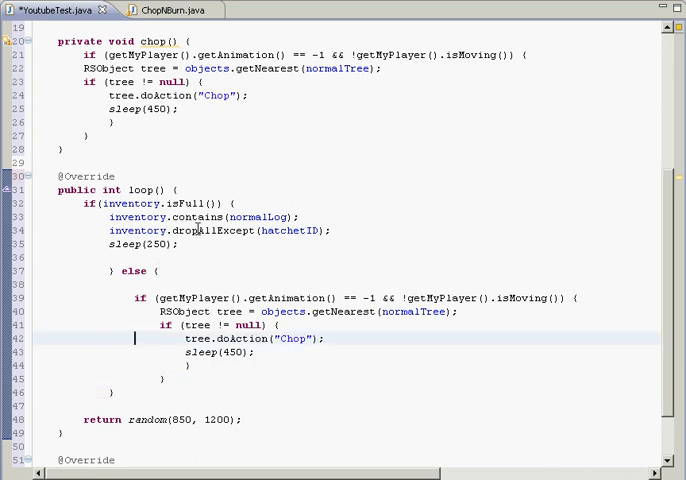
Step: Delete the standalone chop() method and tidy the blank line after onStart()
{"action": "scroll", "scroll_direction": "up", "scroll_amount": 3}
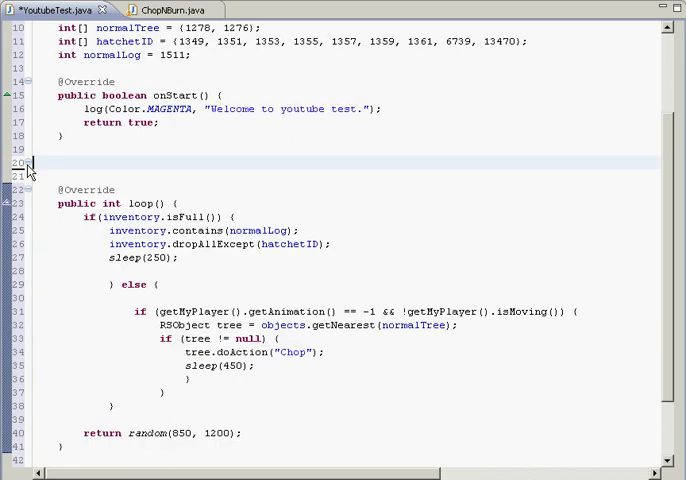
{"action": "scroll", "scroll_direction": "down", "scroll_amount": 3}
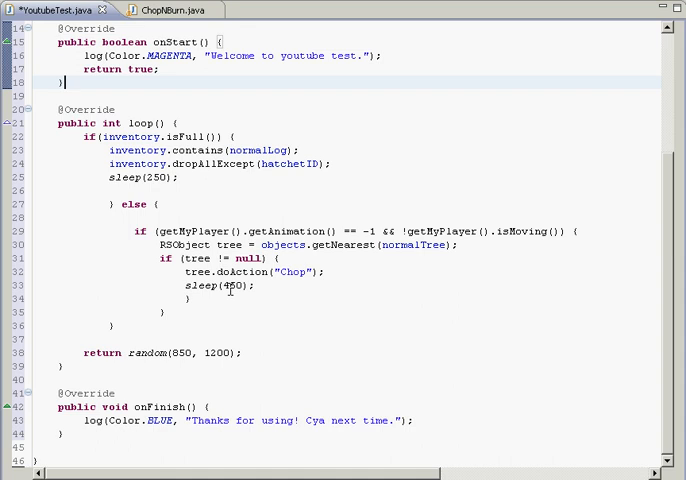
{"action": "mouse_move", "coordinate": [232, 272]}
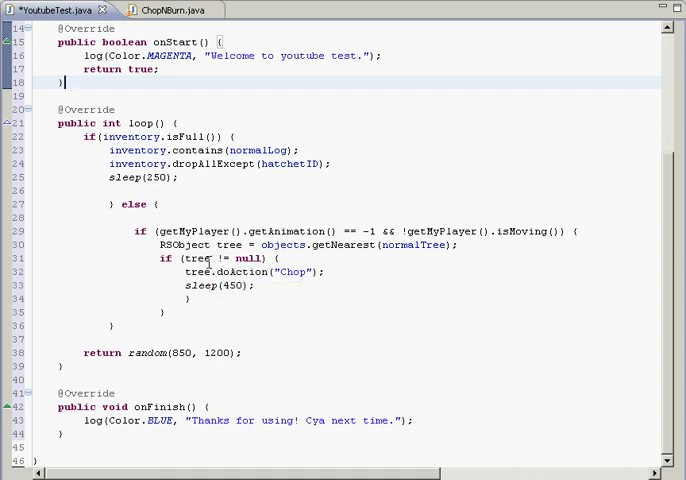
{"action": "scroll", "scroll_direction": "up", "scroll_amount": 3}
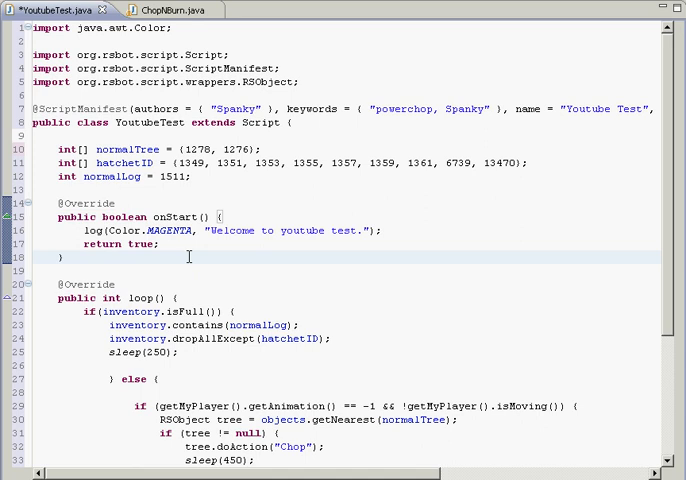
{"action": "left_click", "coordinate": [68, 256]}
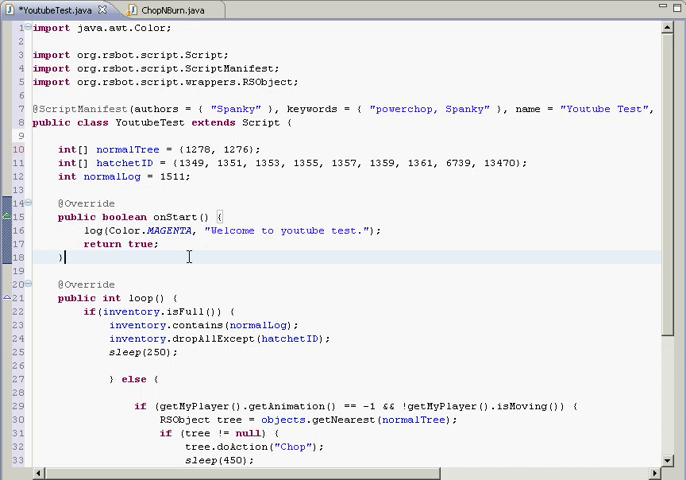